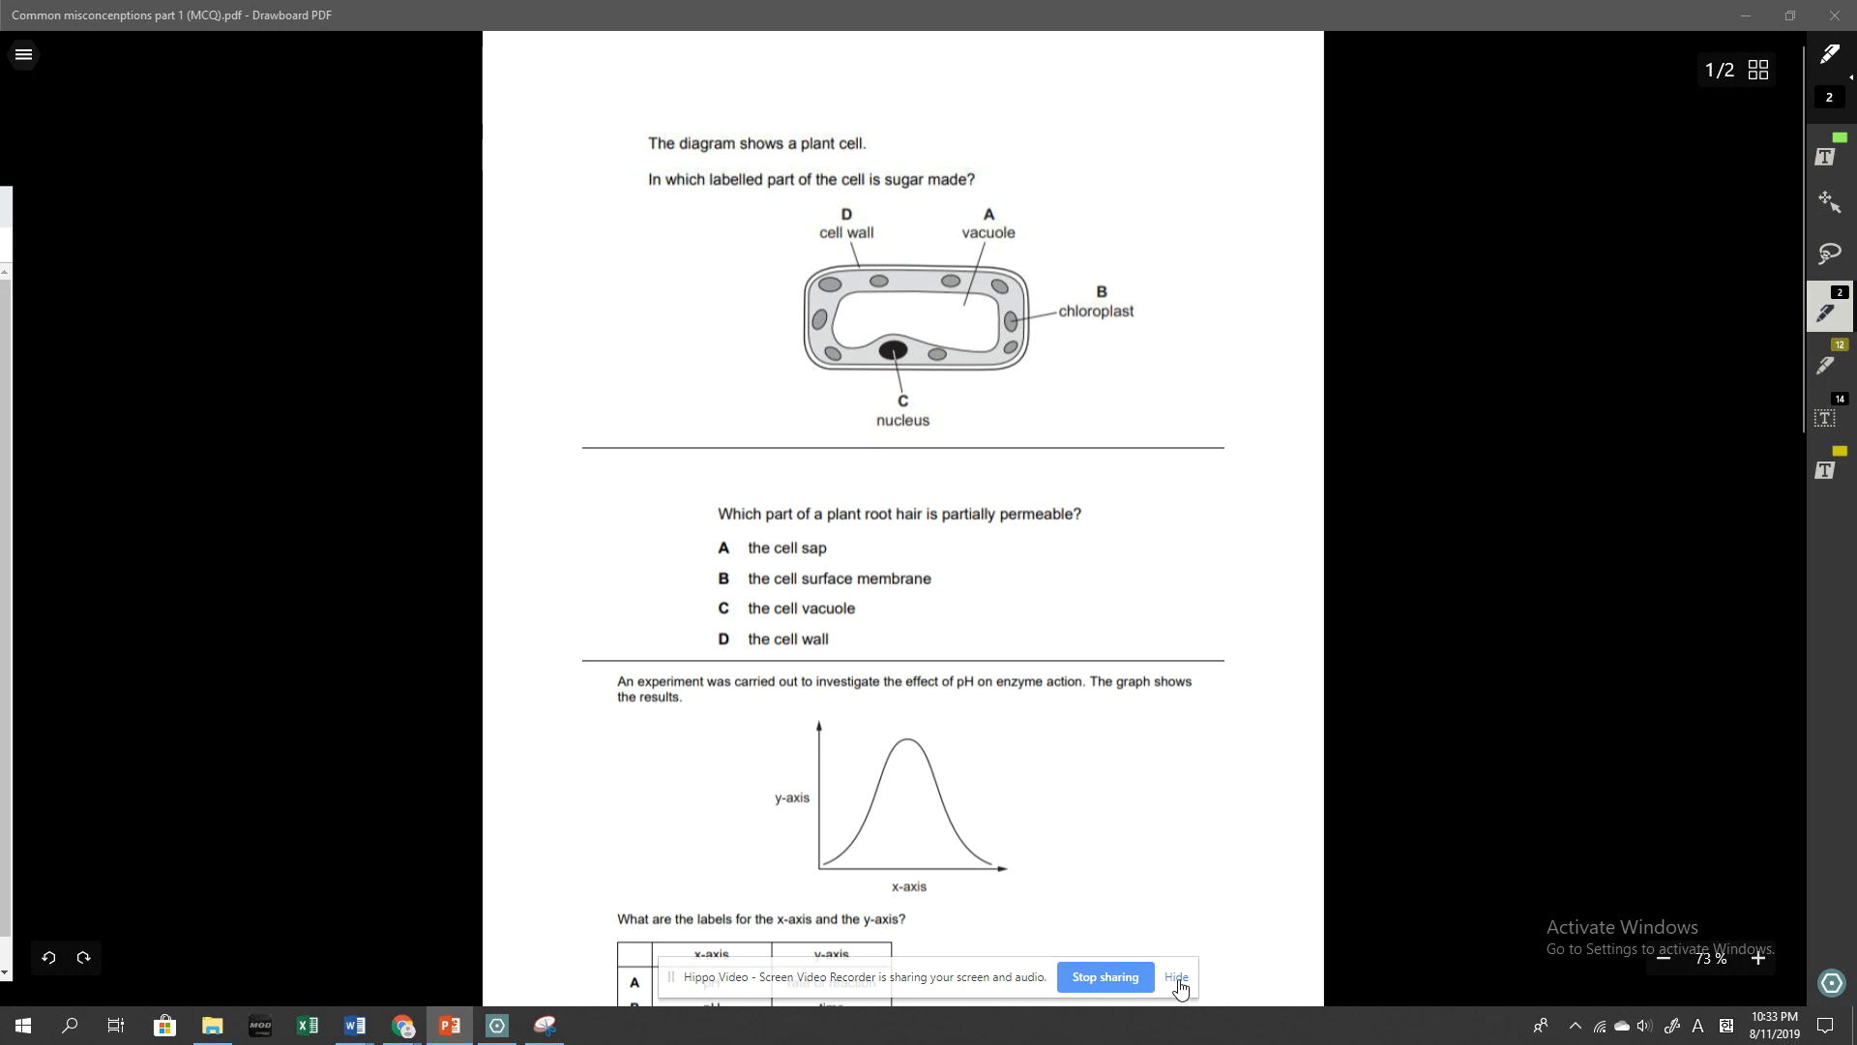
# Scroll down the worksheet to the plant-cell sugar question
pyautogui.scroll(-3)
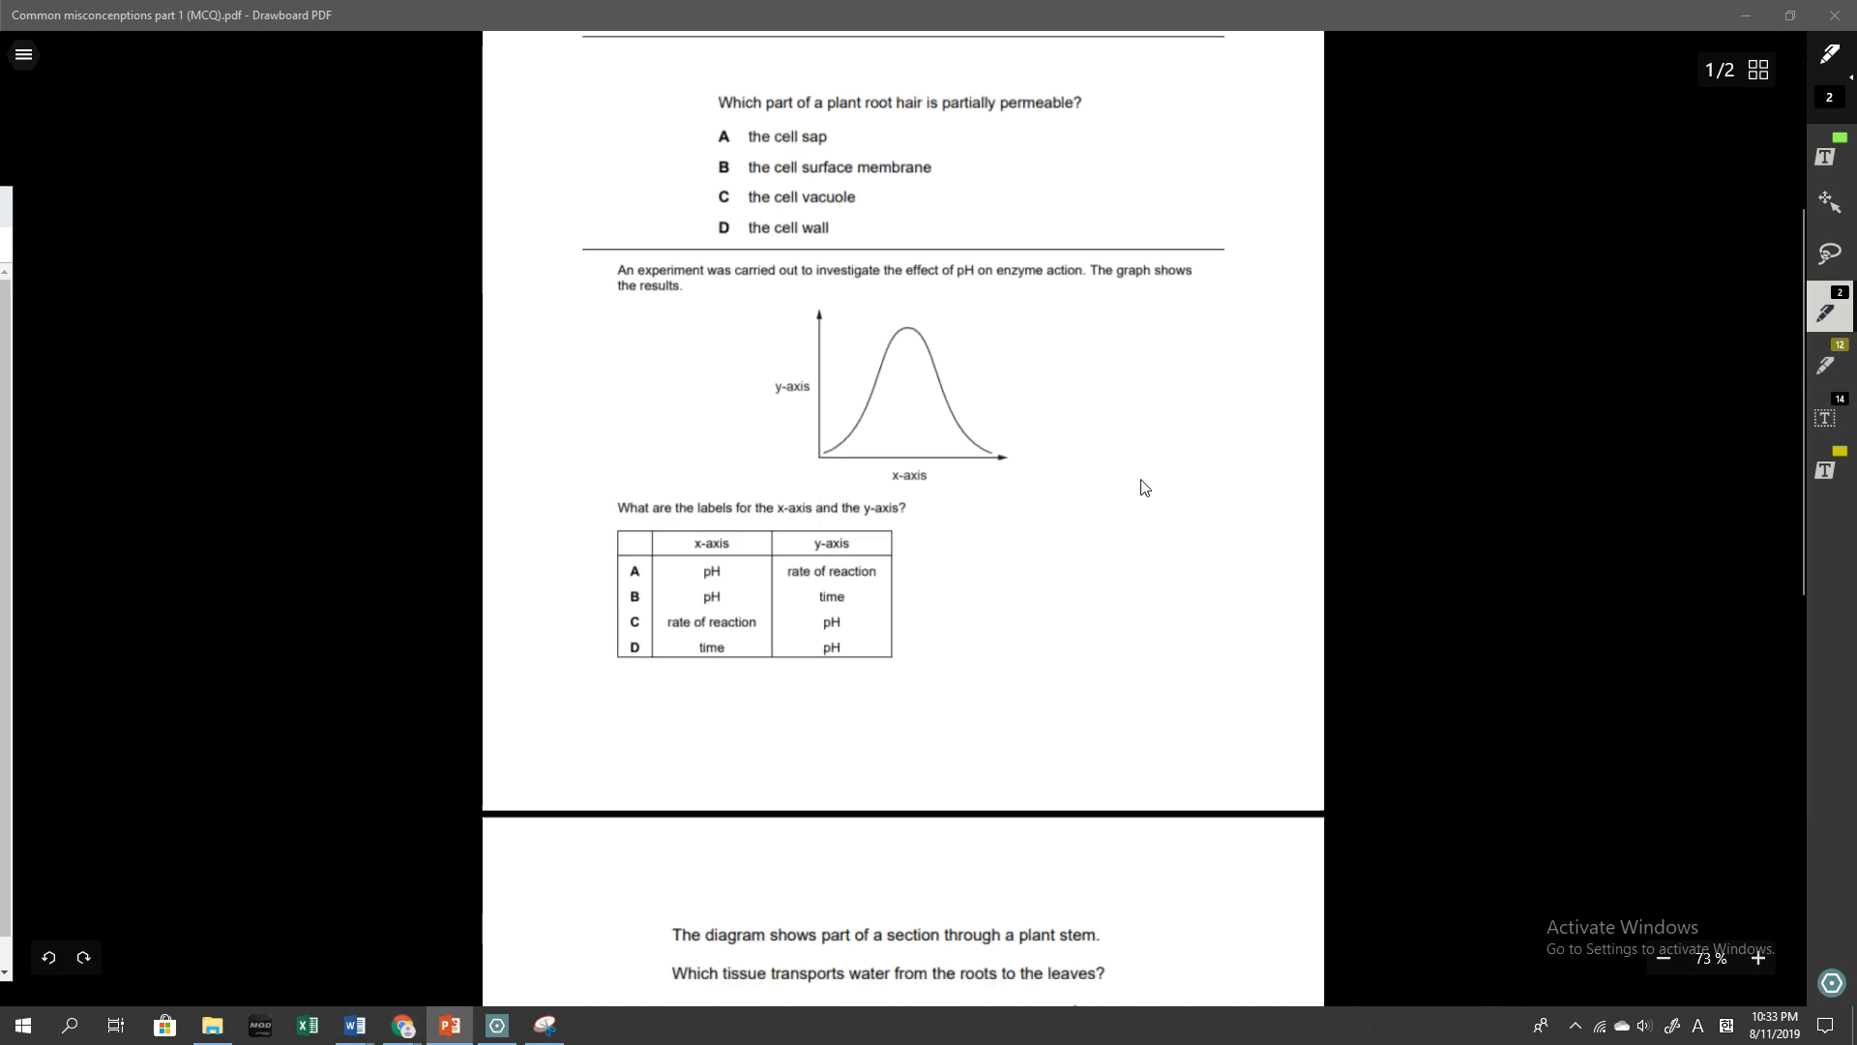
pyautogui.scroll(-3)
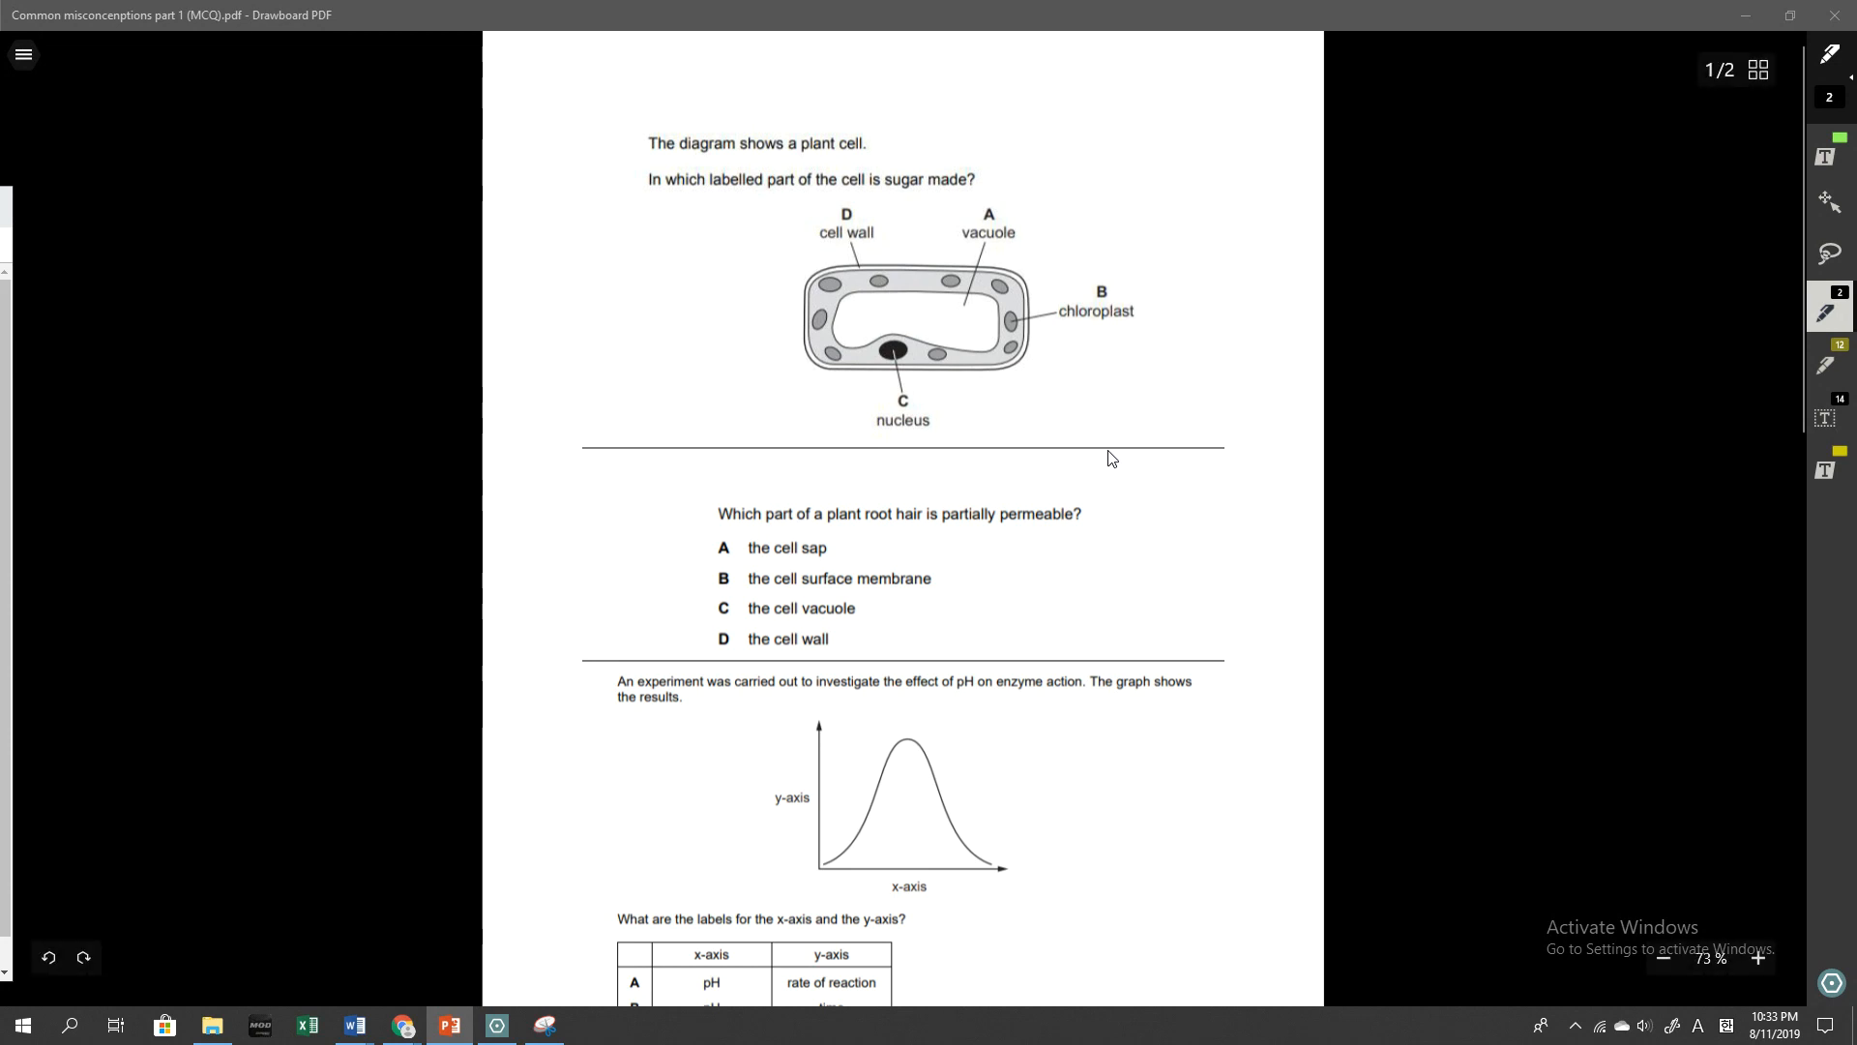
pyautogui.moveTo(979, 453)
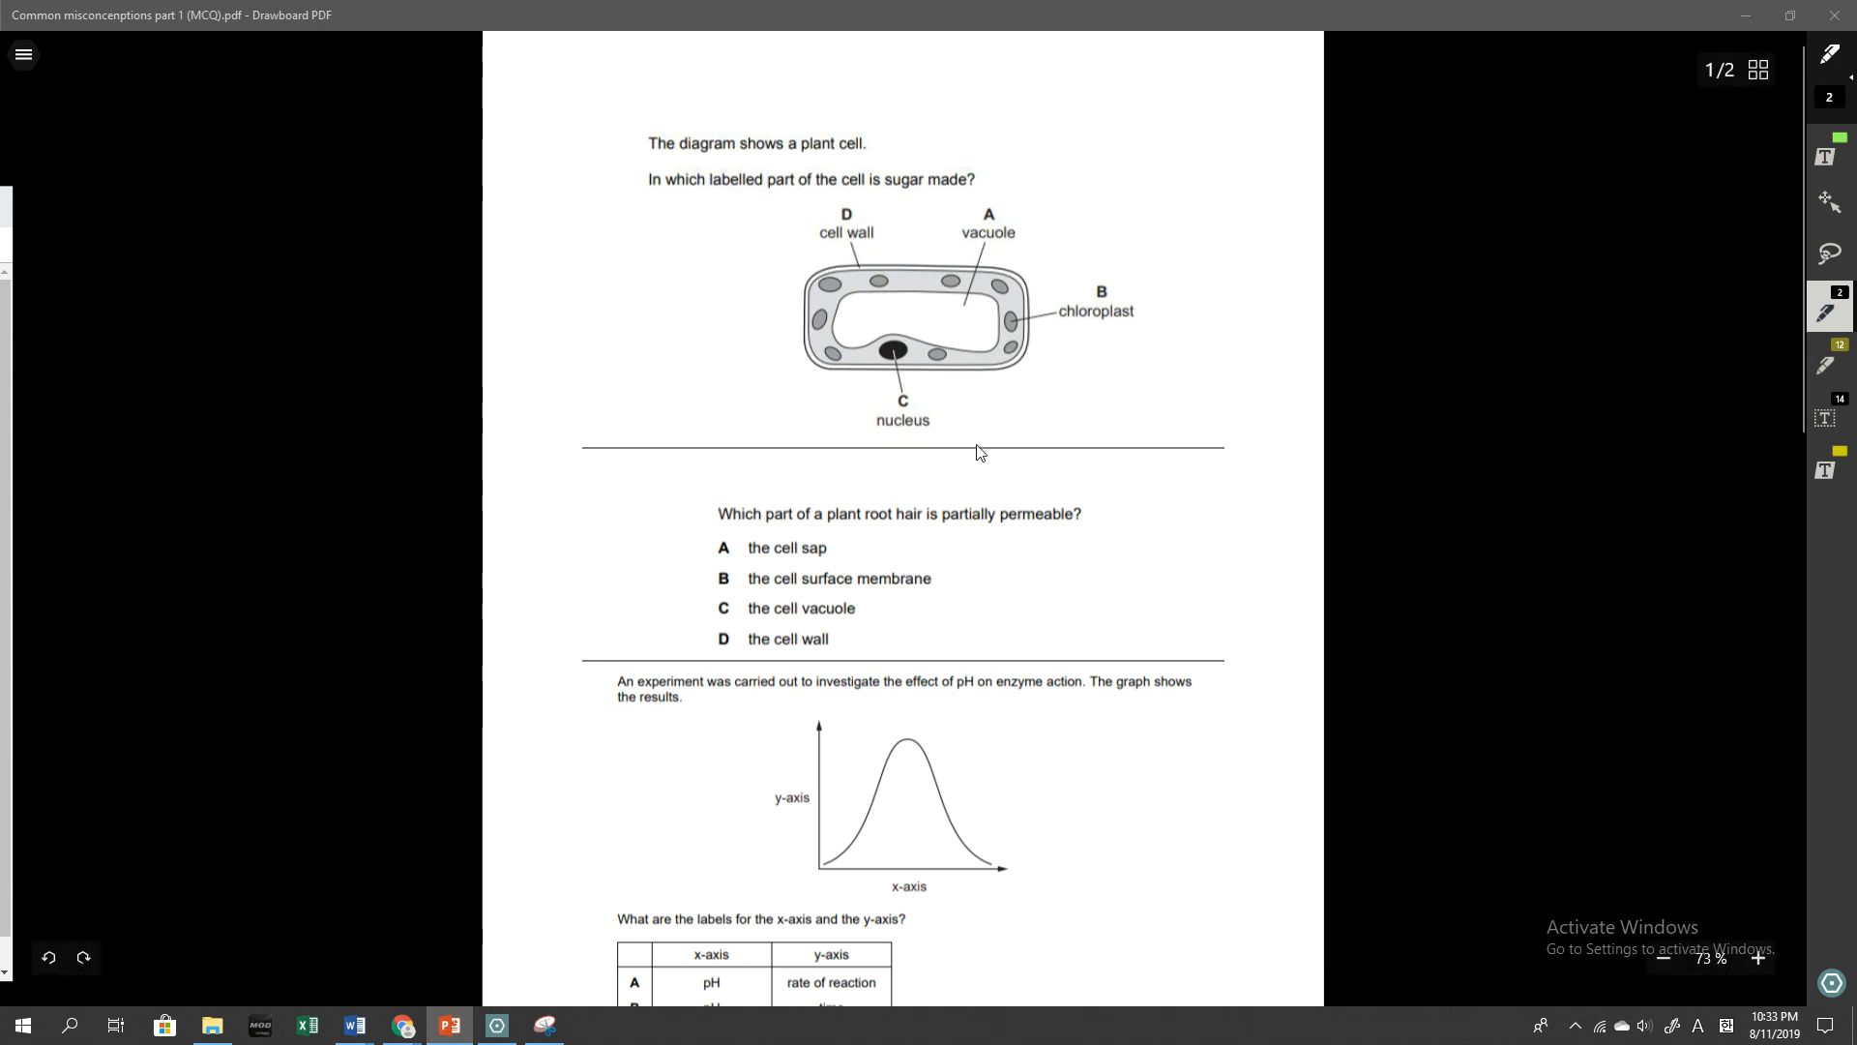
pyautogui.moveTo(965, 469)
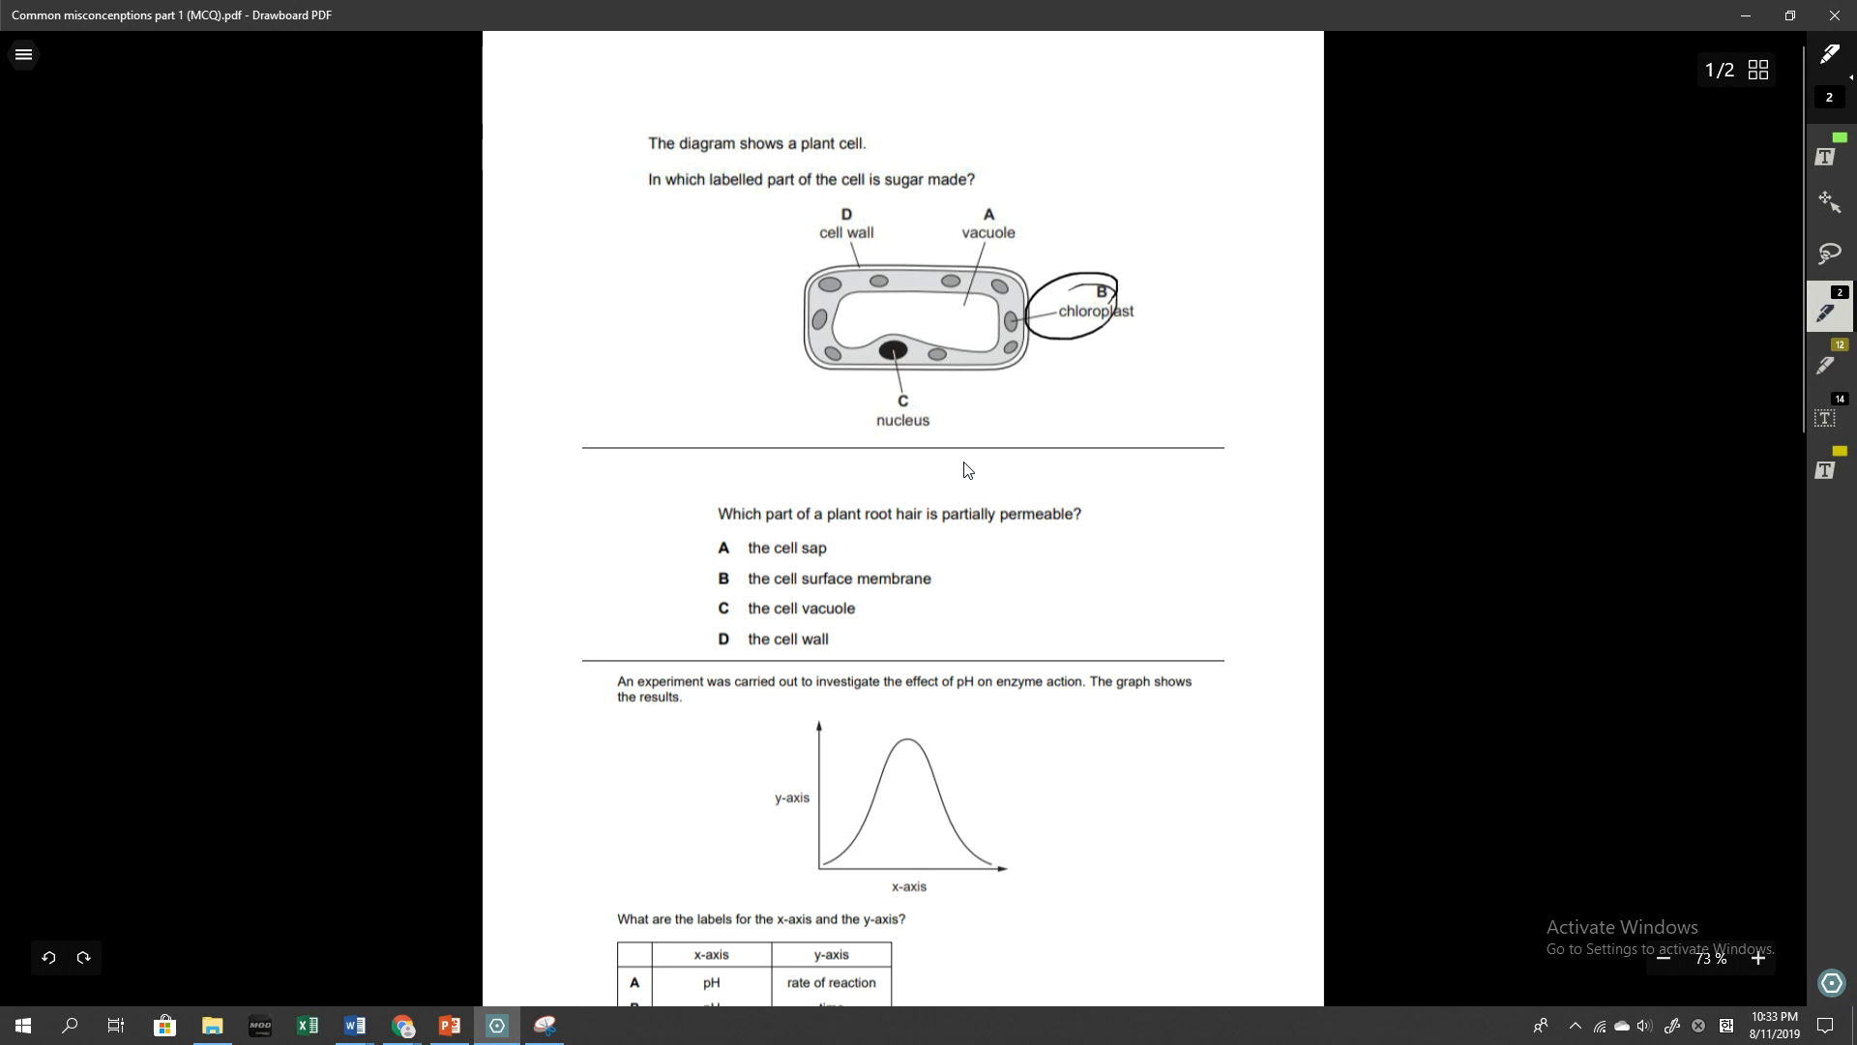
# Add a tail to the chloroplast circle, an arrow toward label A, and strike through vacuole
pyautogui.moveTo(1037, 329); pyautogui.dragTo(1138, 335)
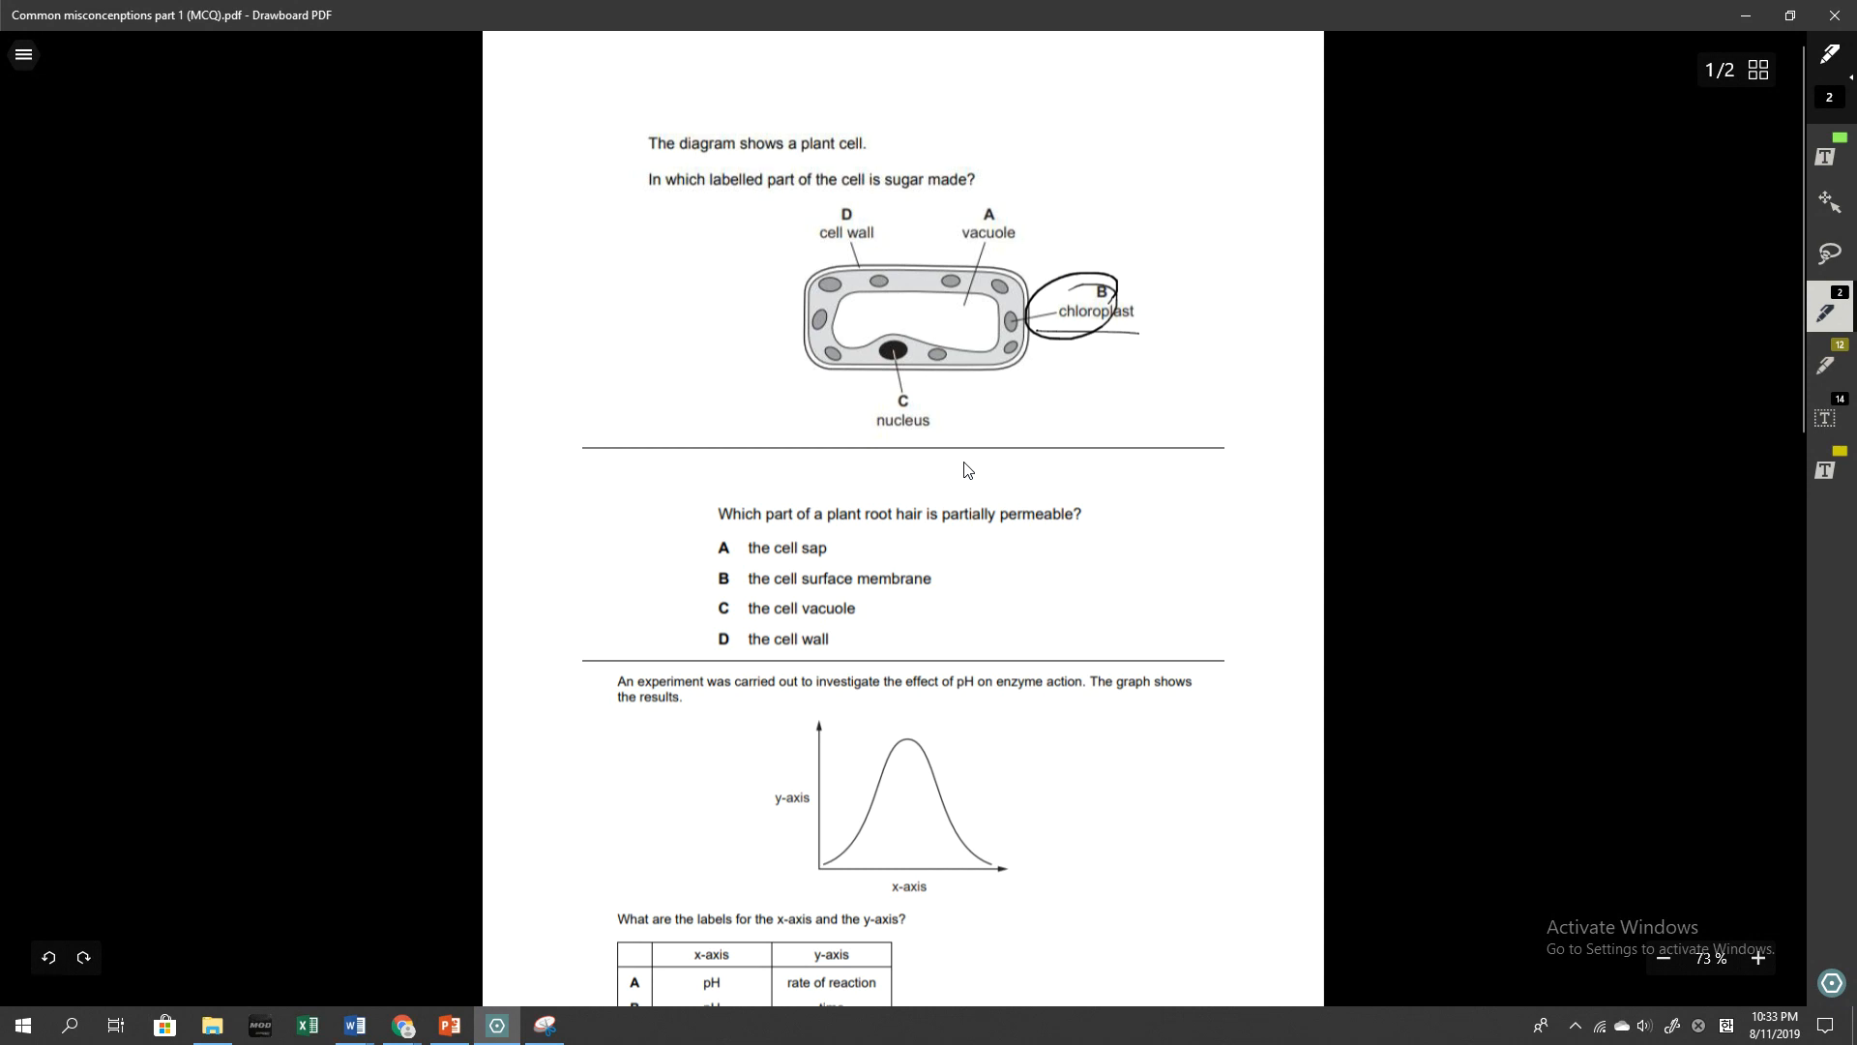
pyautogui.moveTo(1089, 167); pyautogui.dragTo(1025, 218)
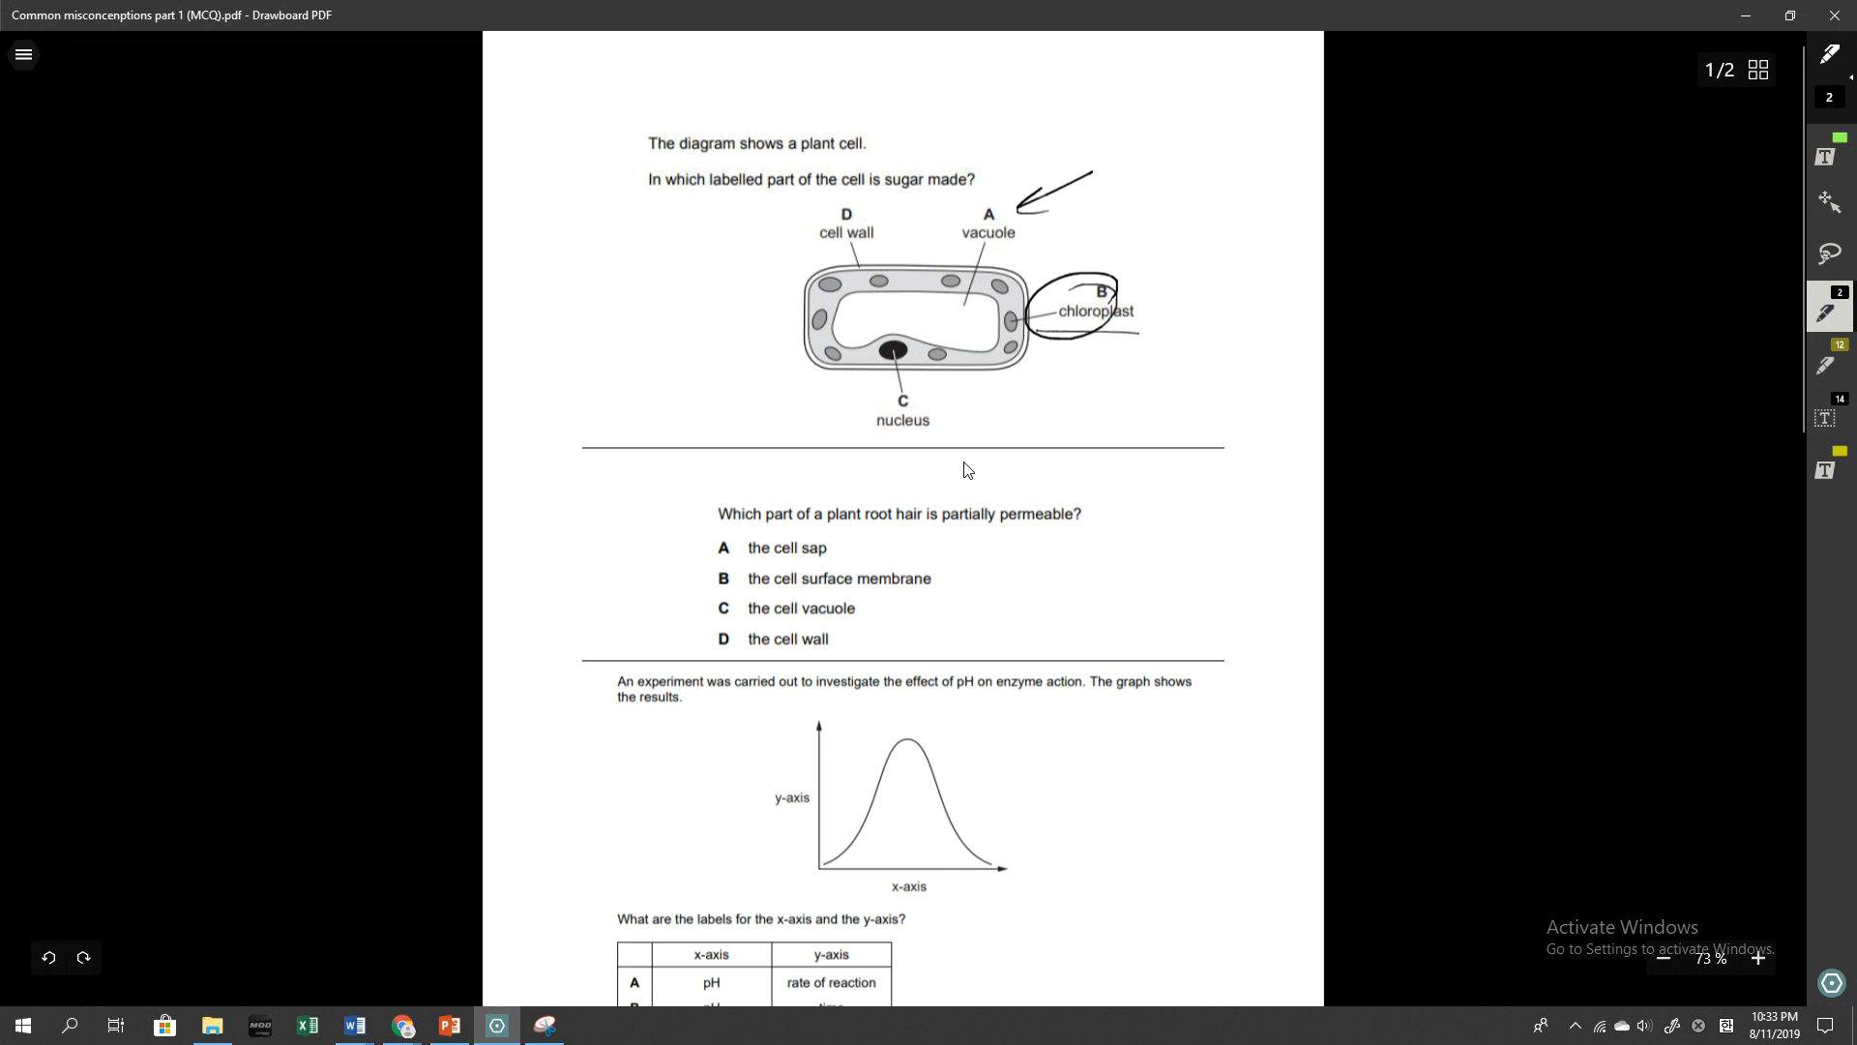
pyautogui.moveTo(937, 244); pyautogui.dragTo(1078, 218)
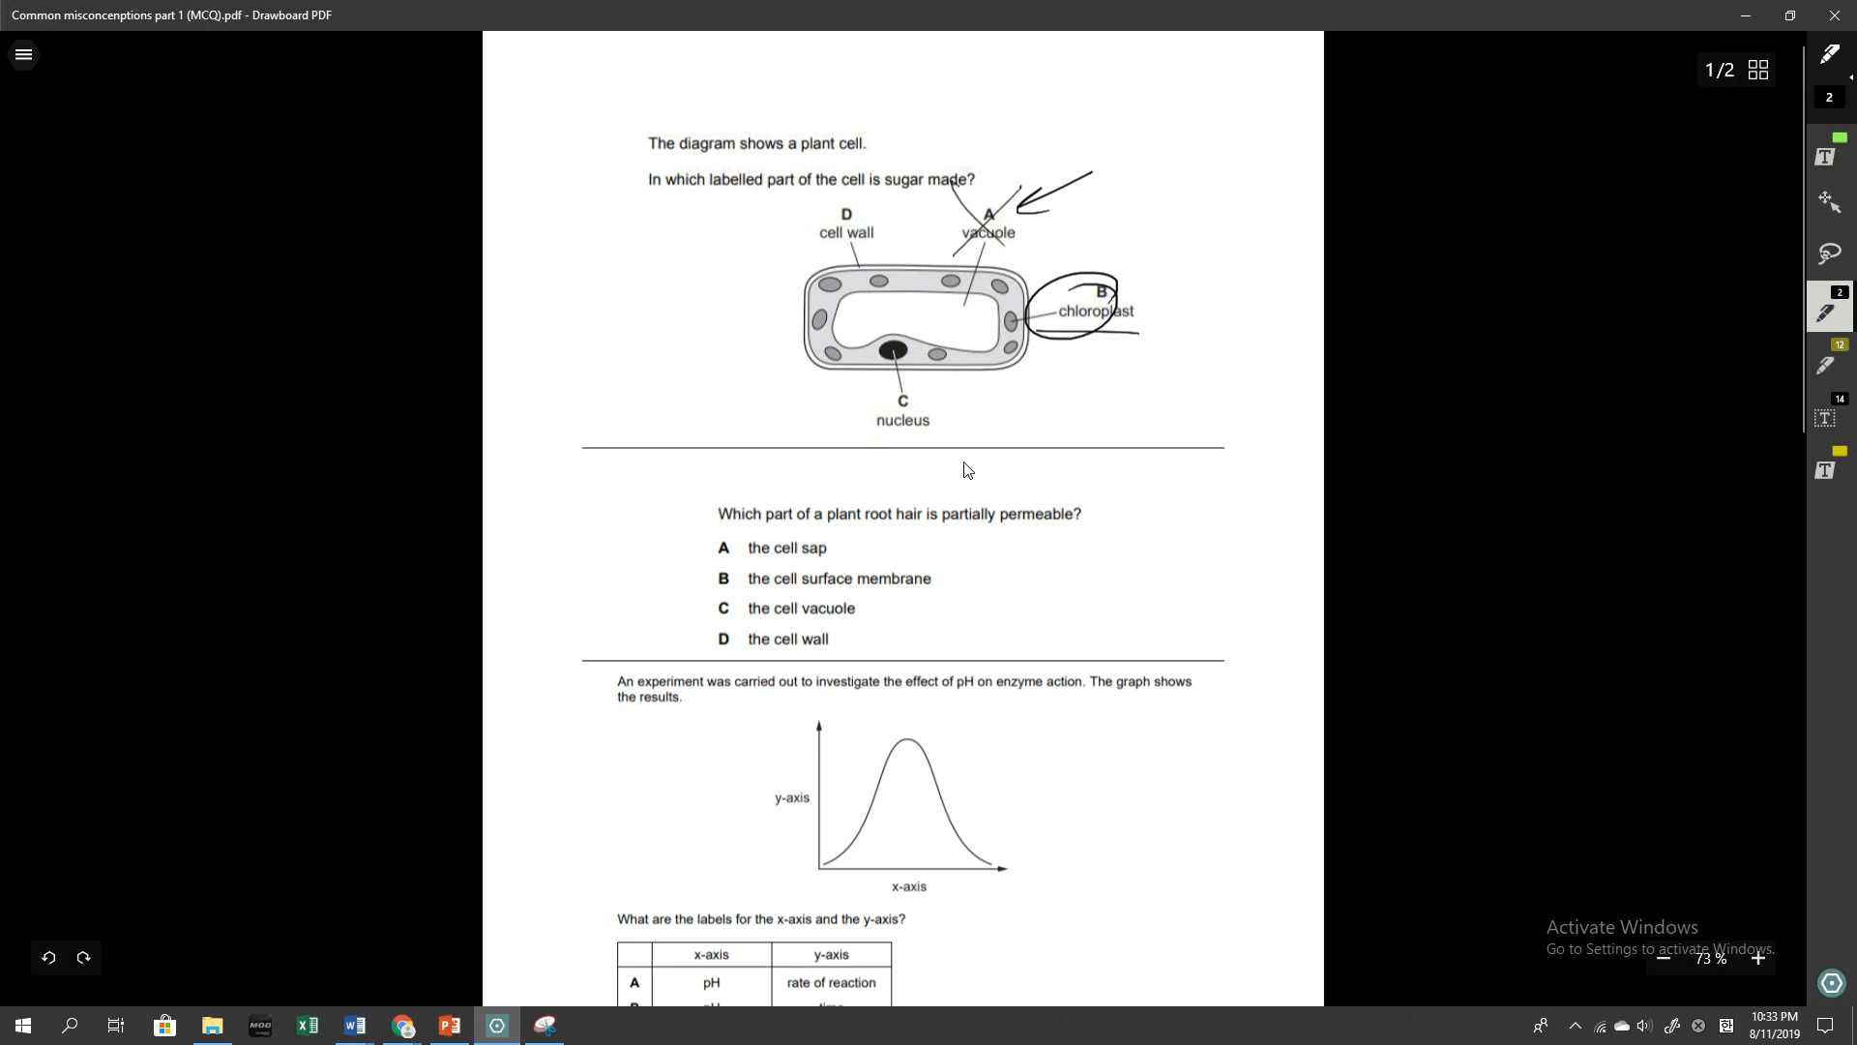
# Circle root-hair answer B, mark beside D the cell wall, and underline 'the cell surface membrane'
pyautogui.scroll(-3)
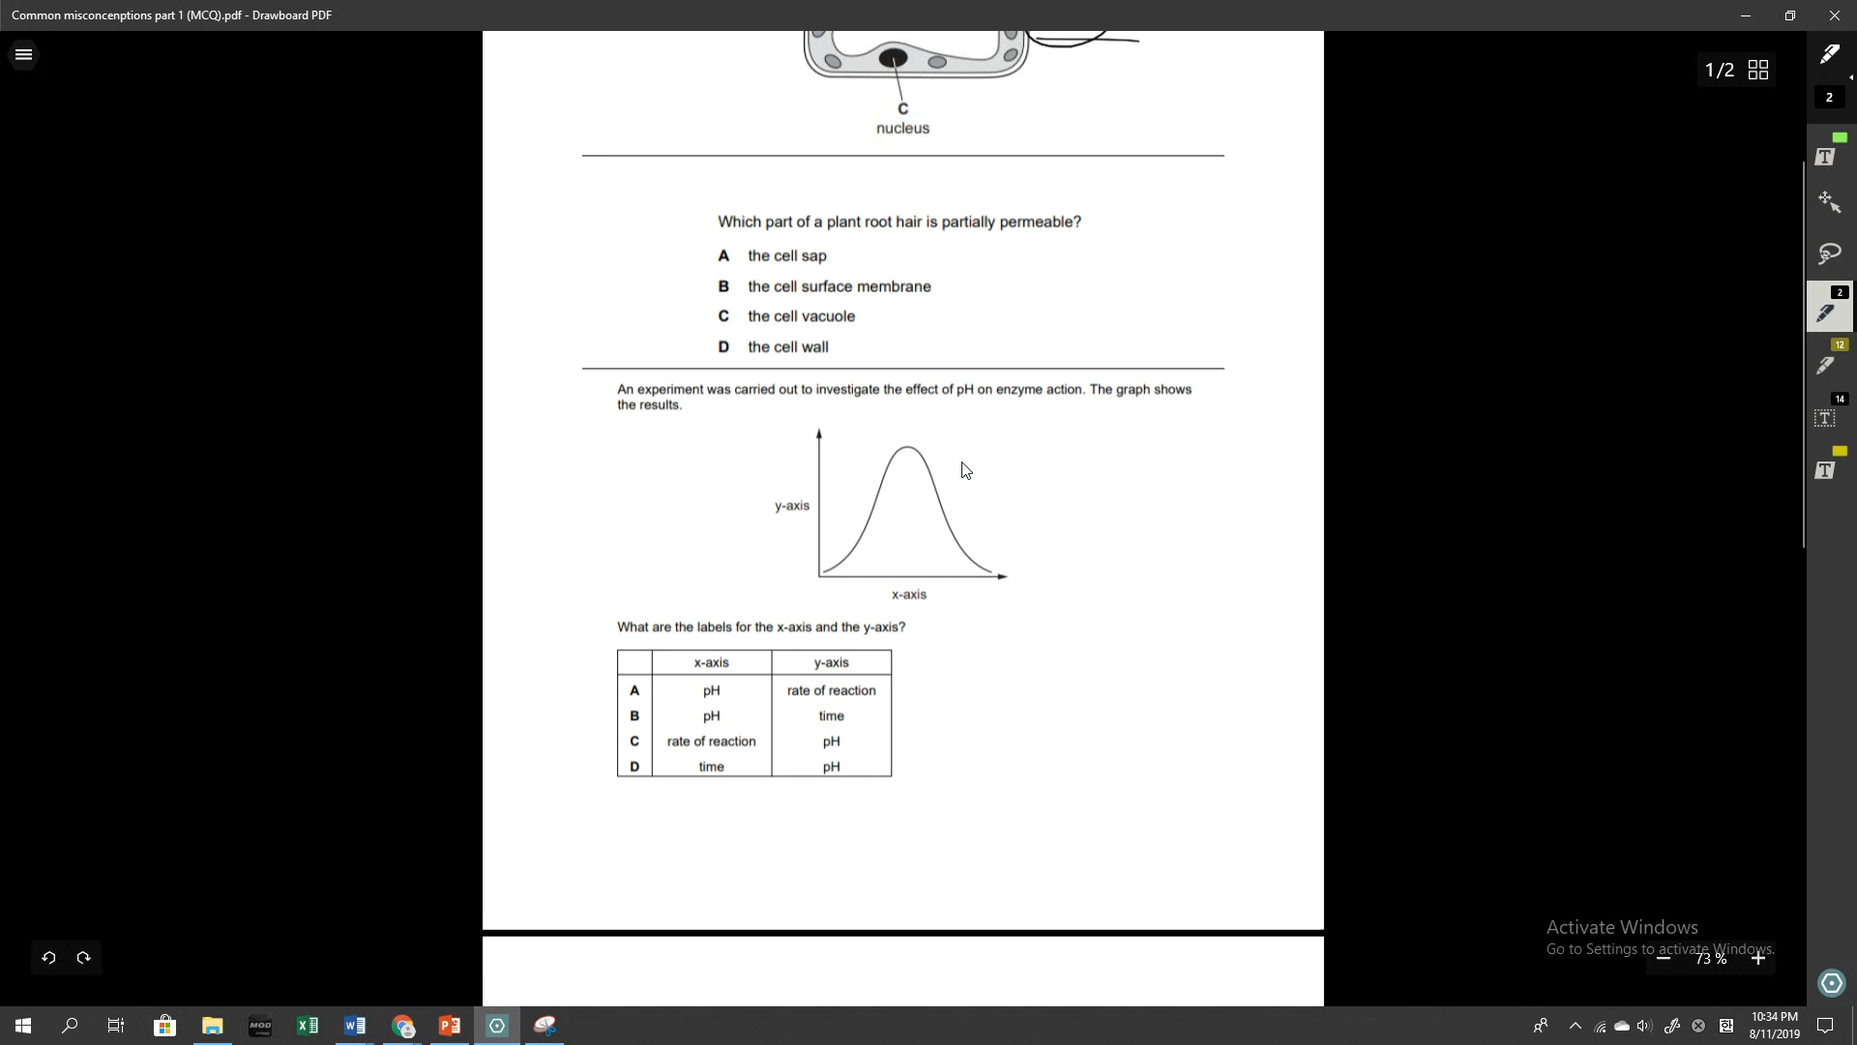
pyautogui.moveTo(758, 279); pyautogui.dragTo(710, 278)
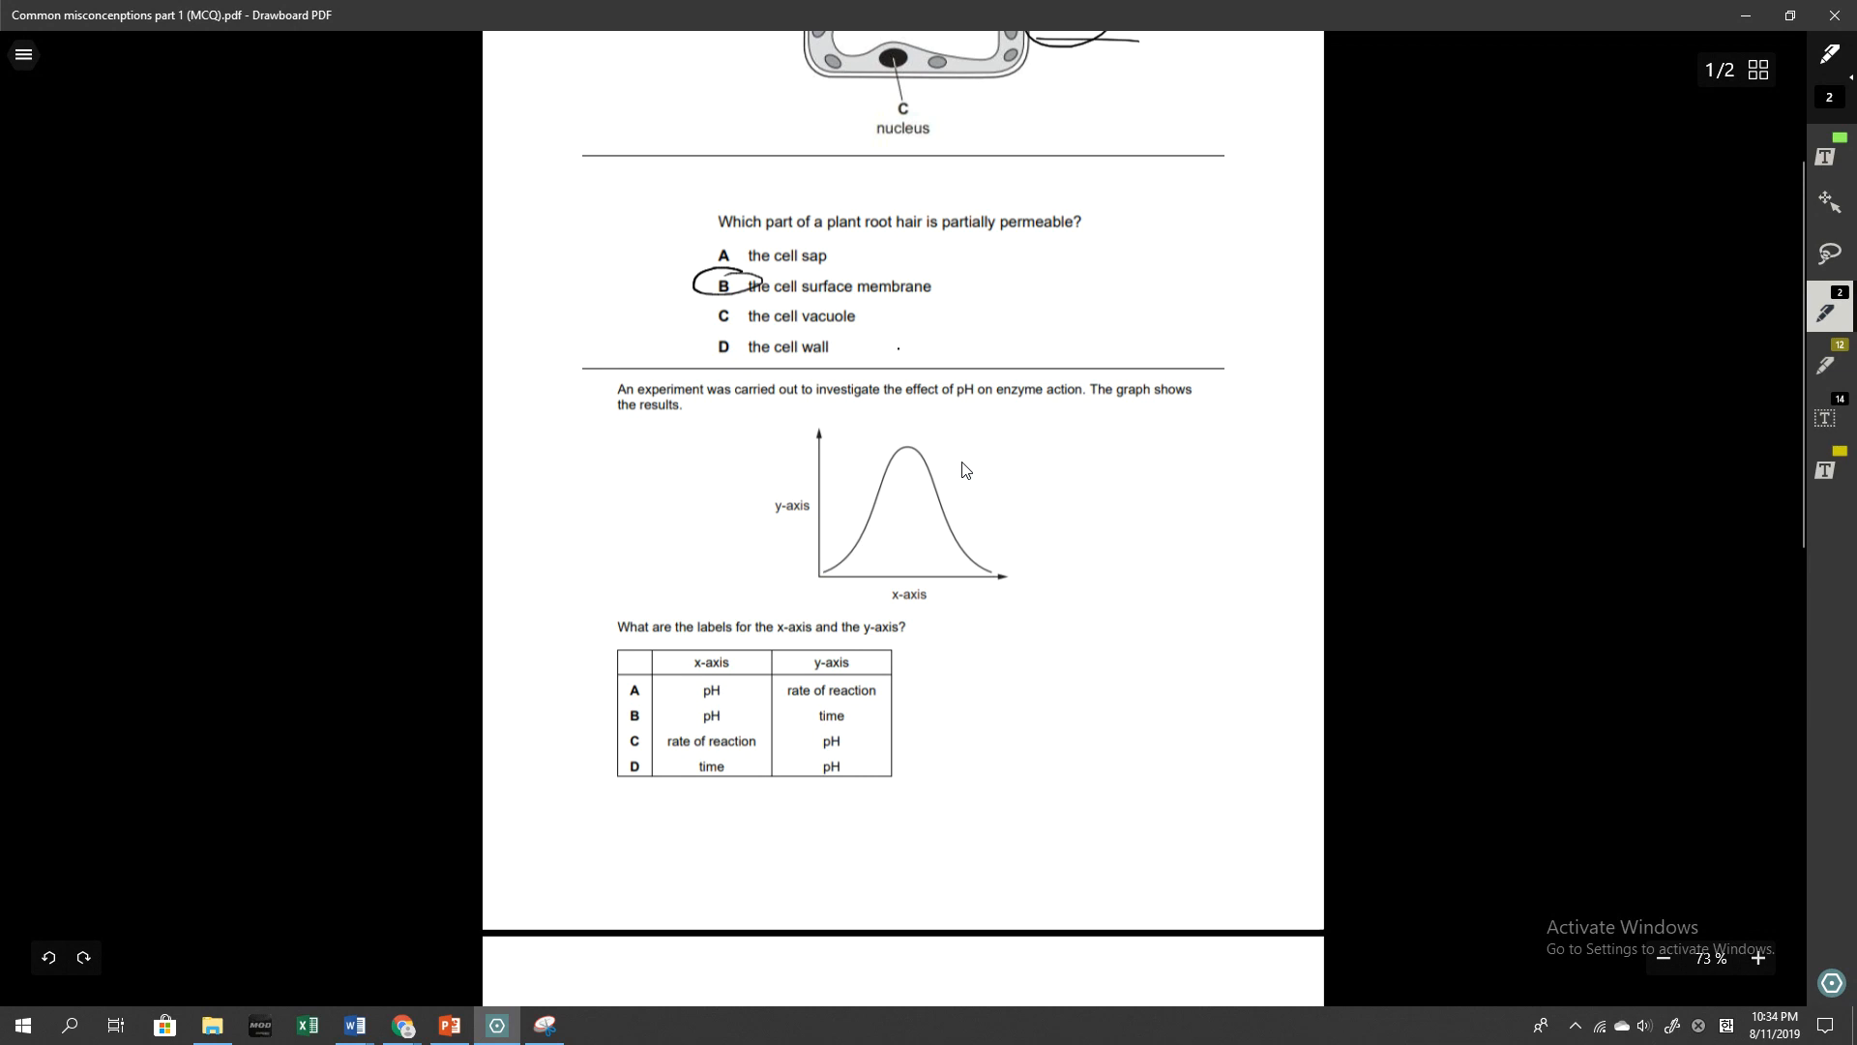
pyautogui.moveTo(898, 344); pyautogui.dragTo(836, 352)
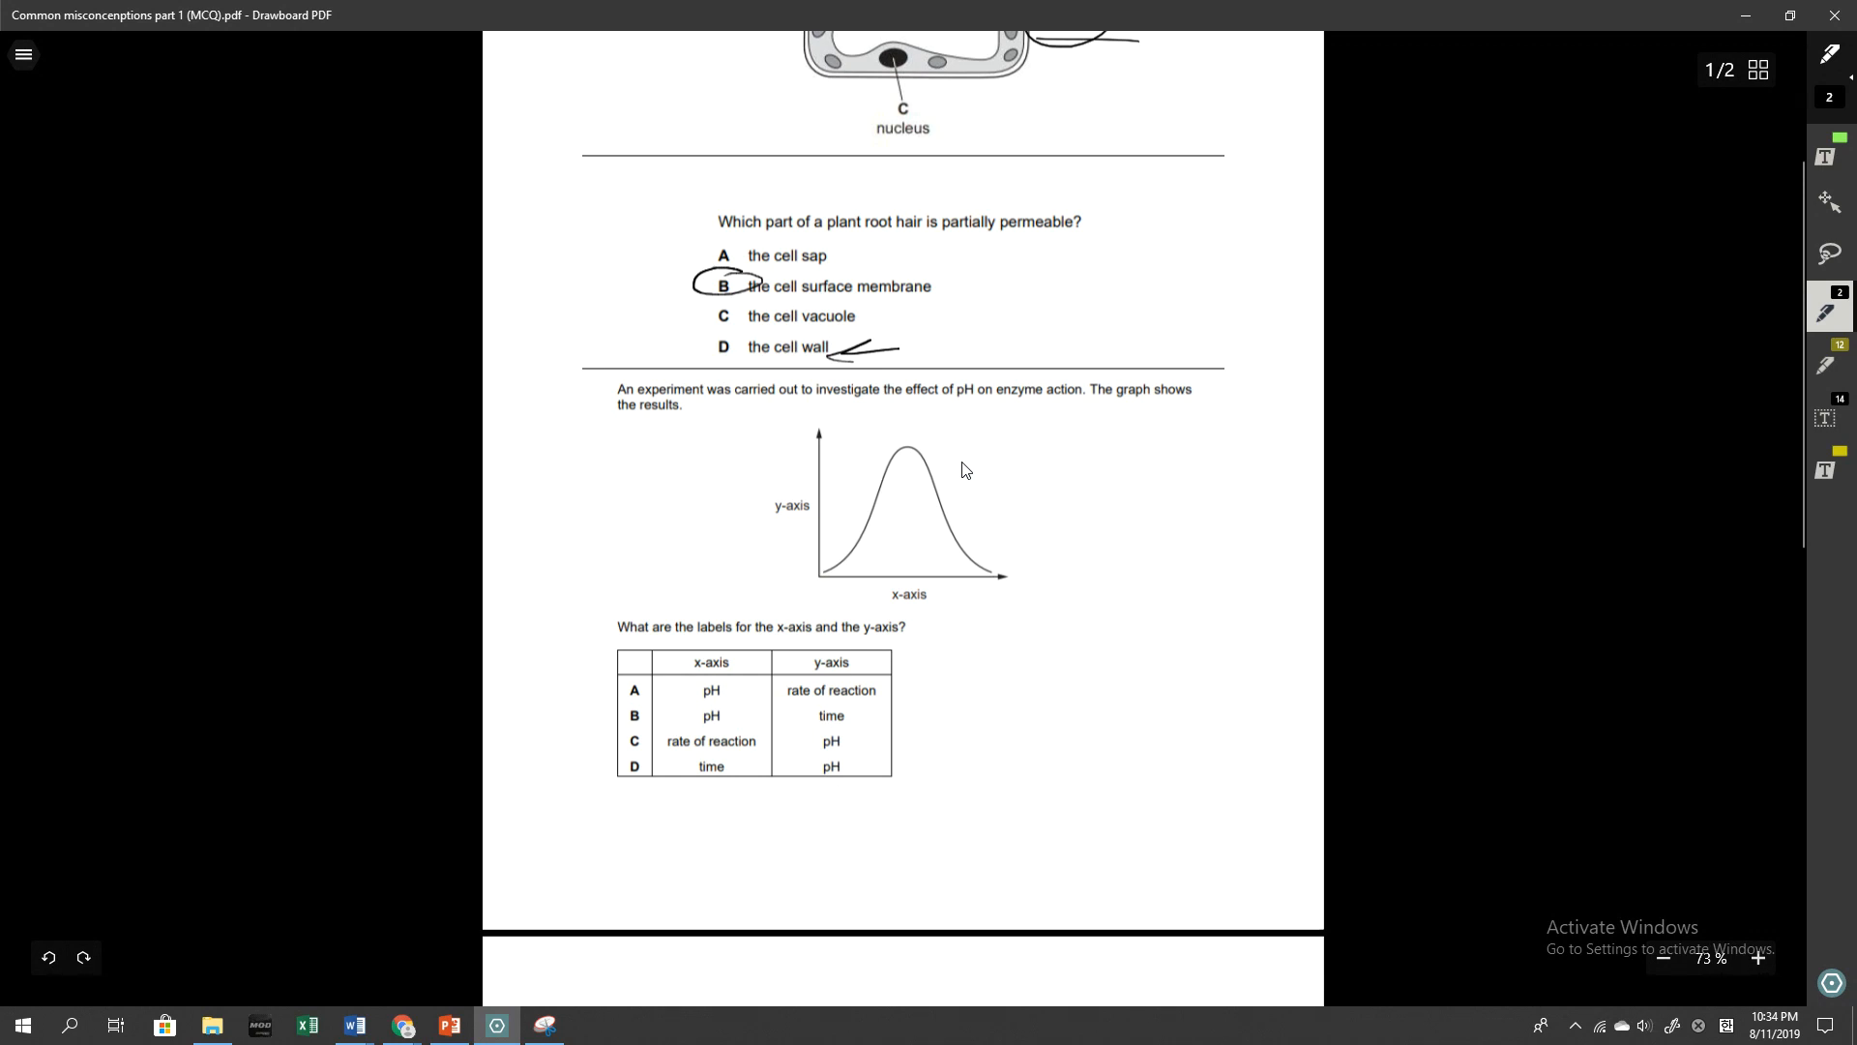
pyautogui.moveTo(749, 300); pyautogui.dragTo(927, 303)
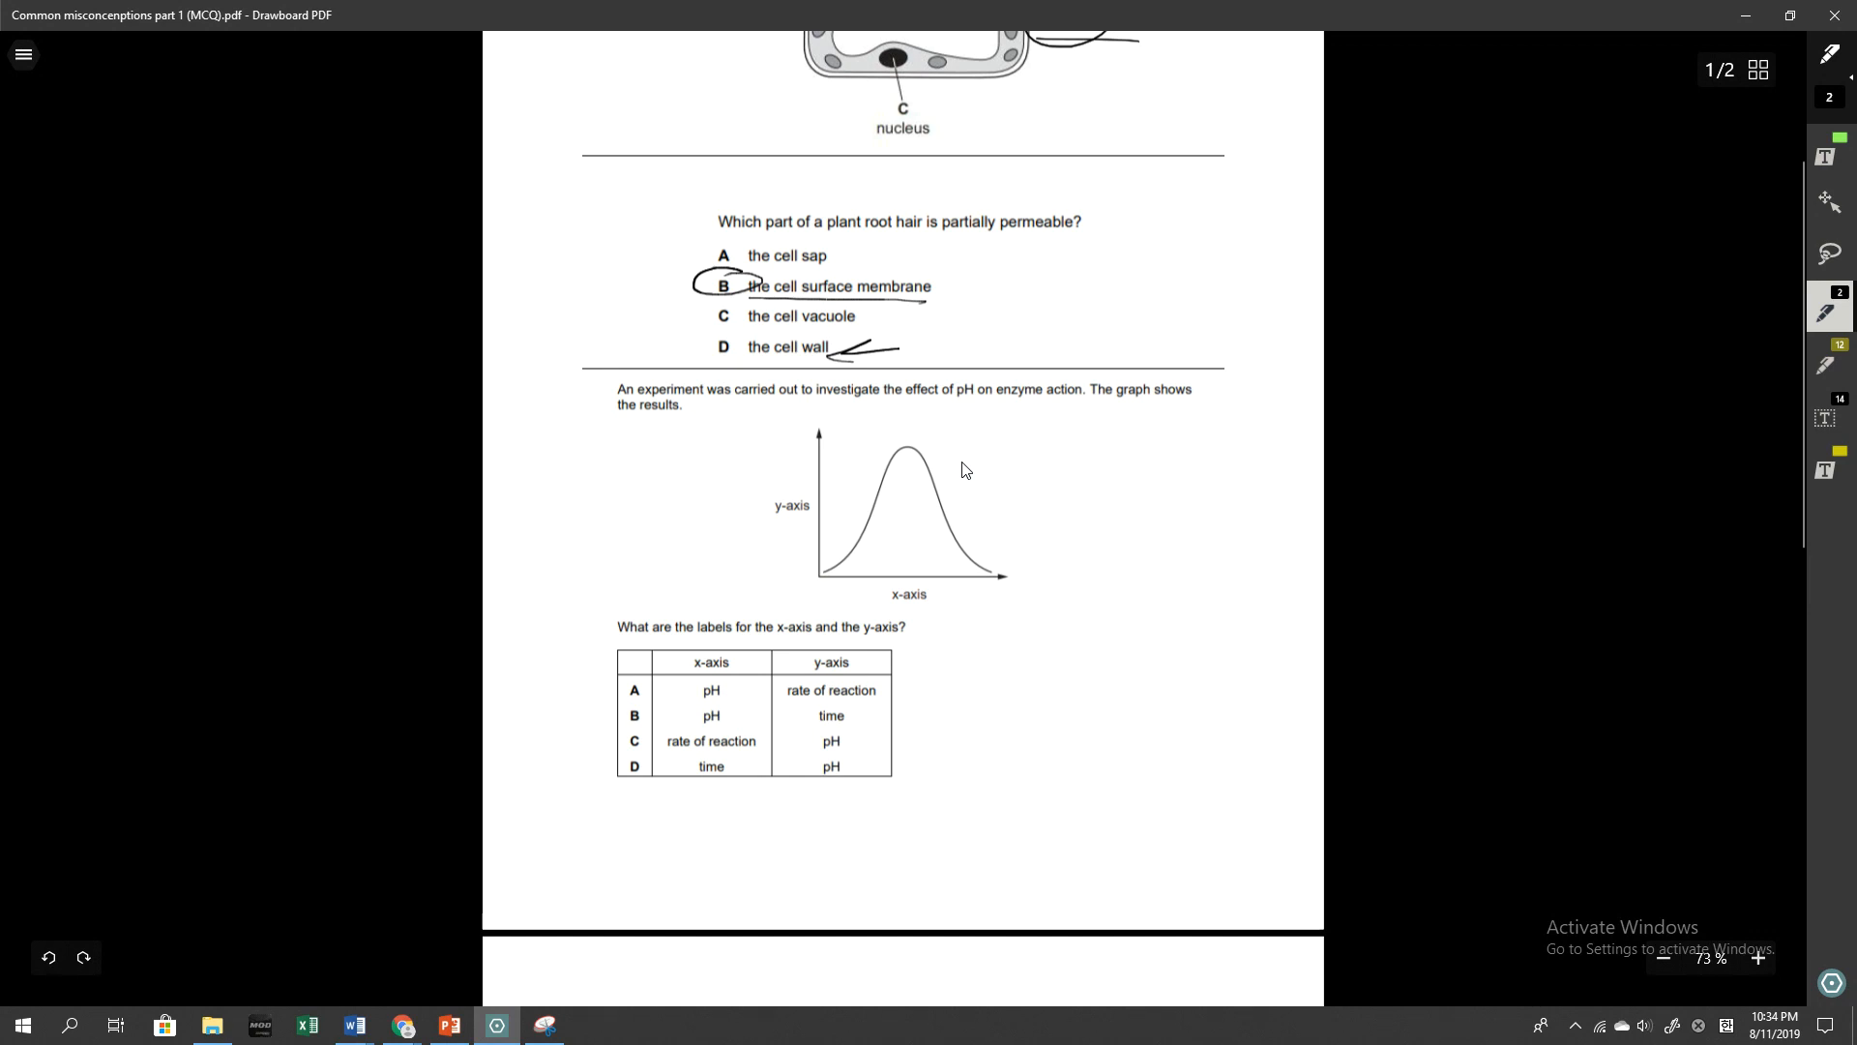
pyautogui.moveTo(1012, 462)
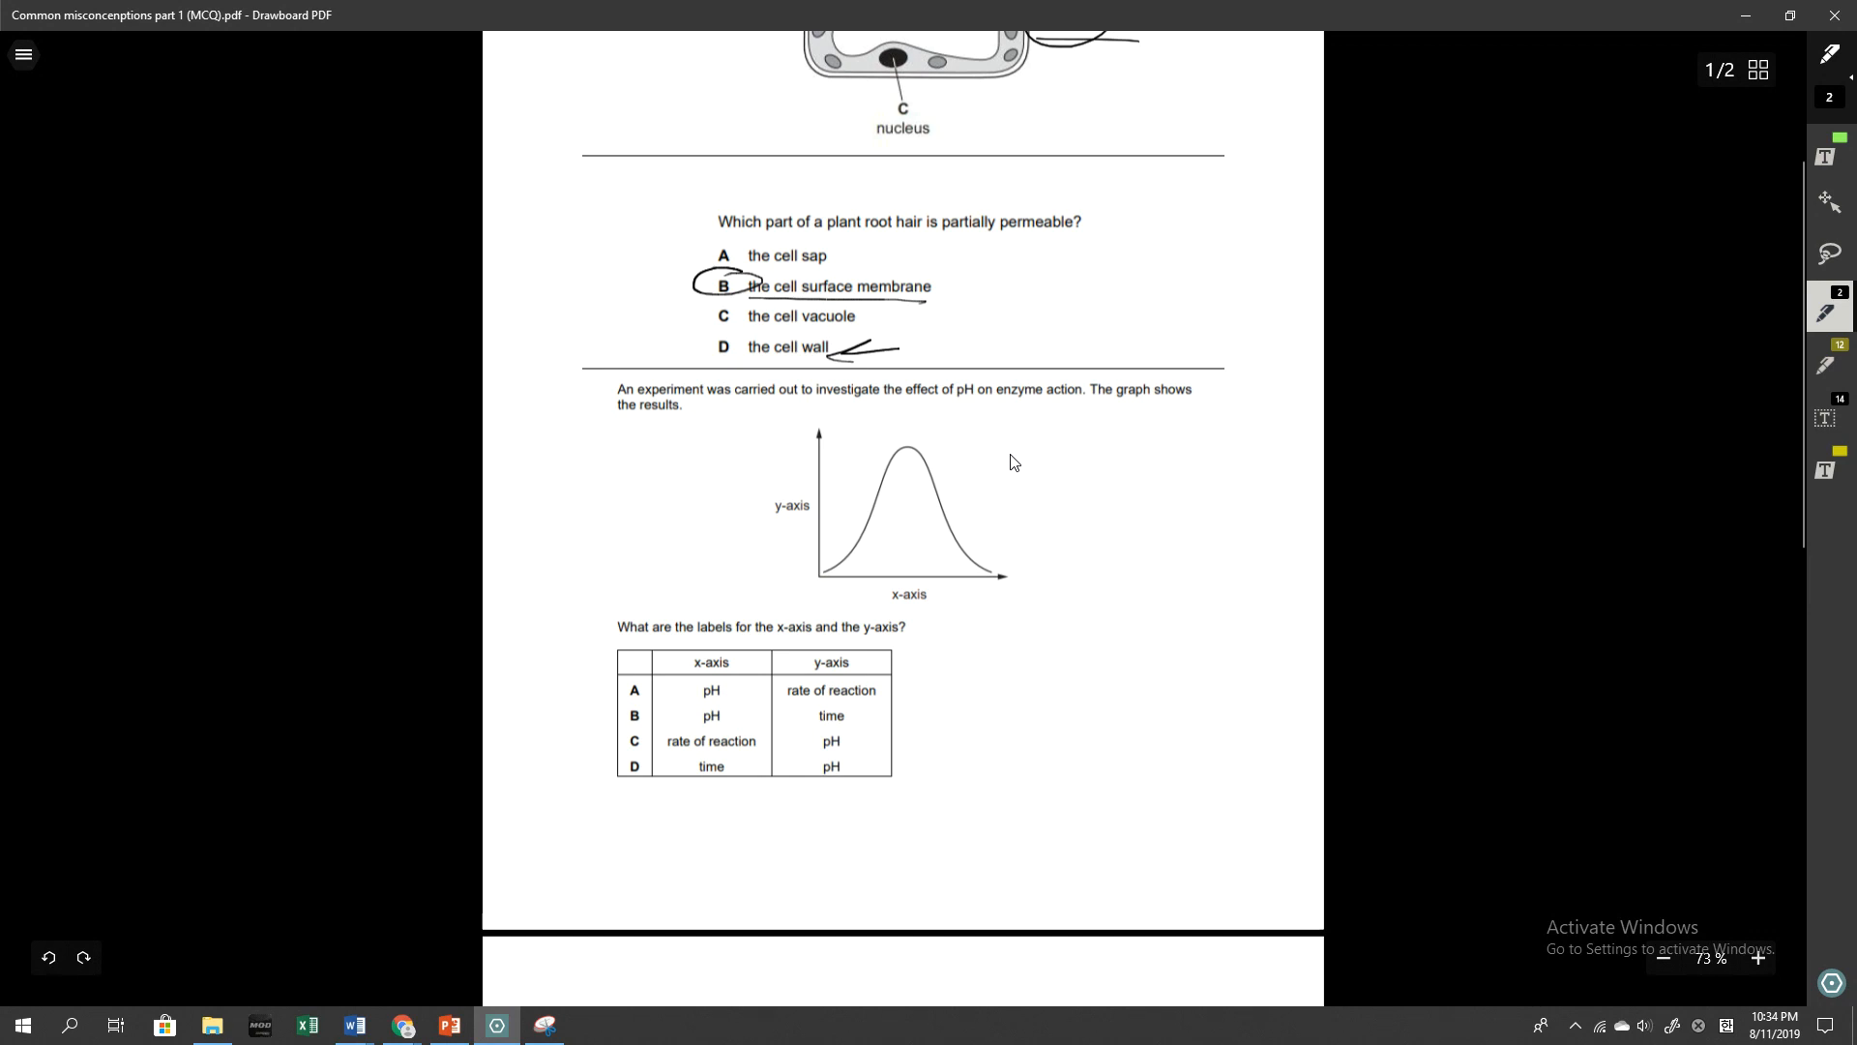
pyautogui.scroll(-3)
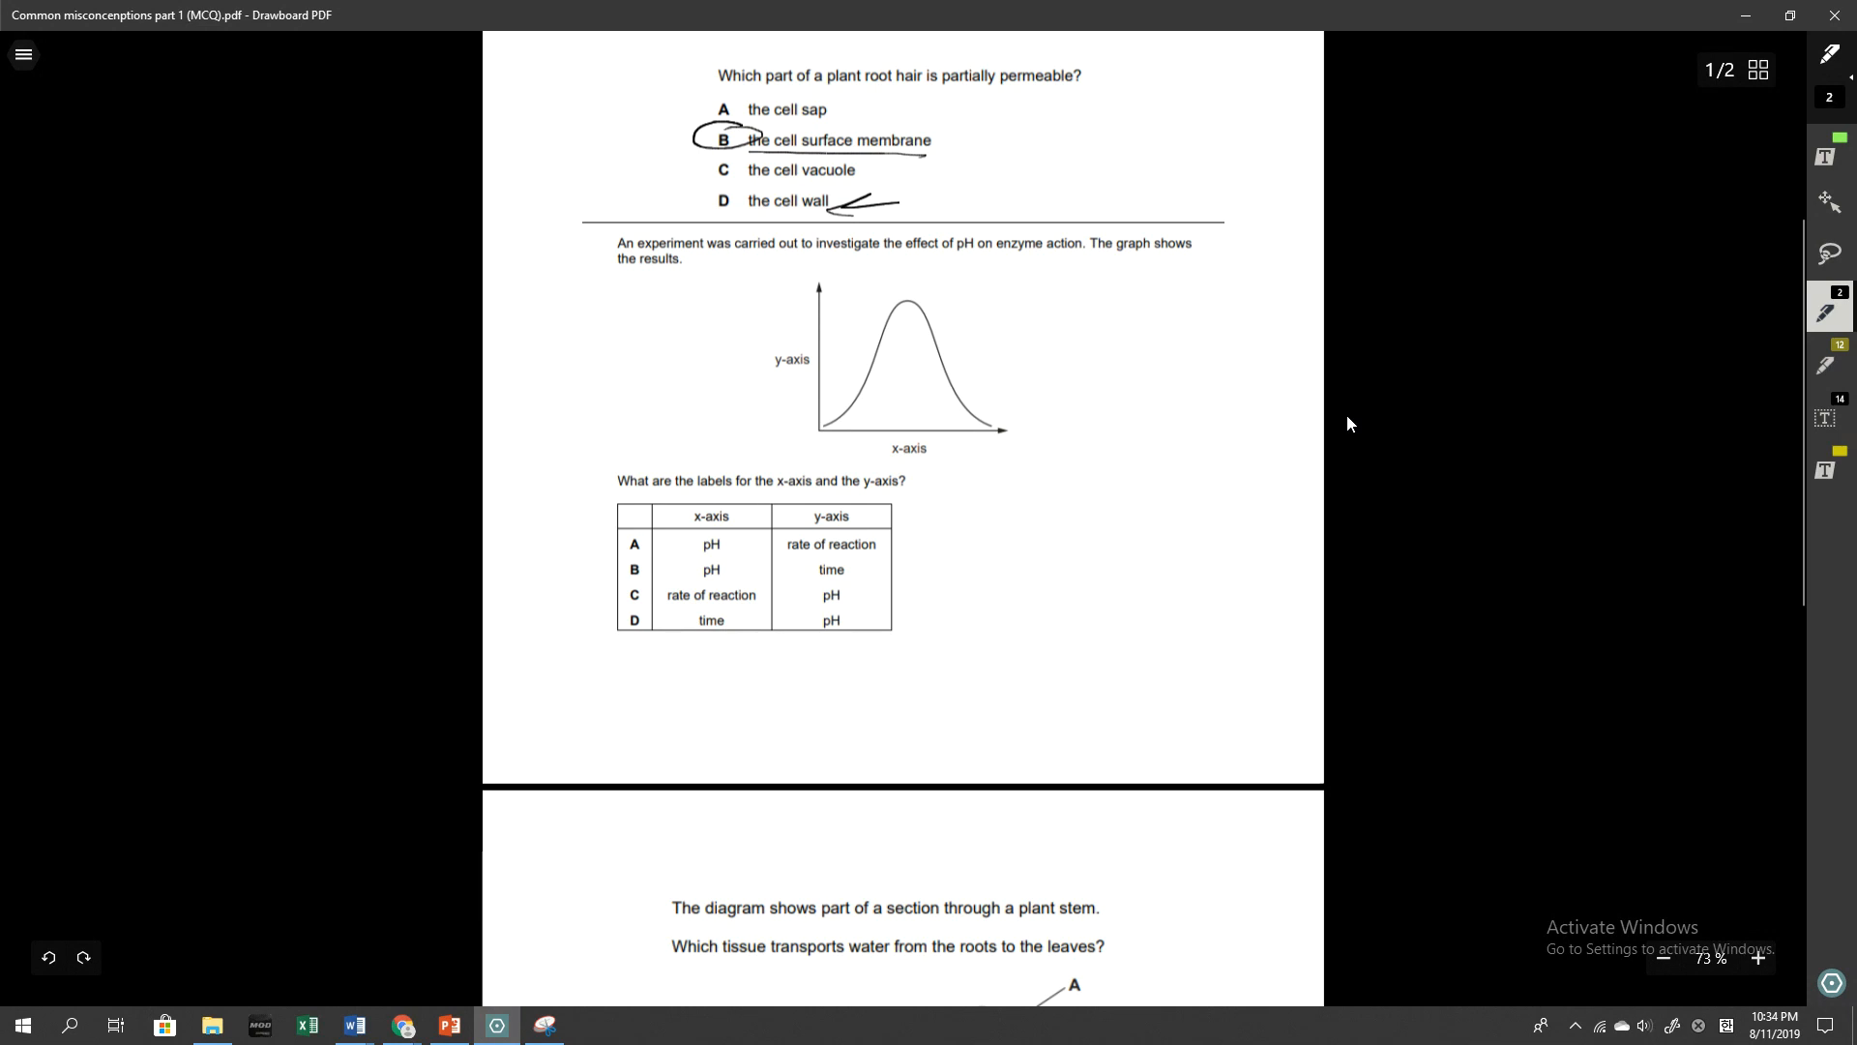
# Circle the y-axis label with option A and the x-axis label, arrow row C, and mark the pH curve's peak
pyautogui.moveTo(609, 552); pyautogui.dragTo(658, 540)
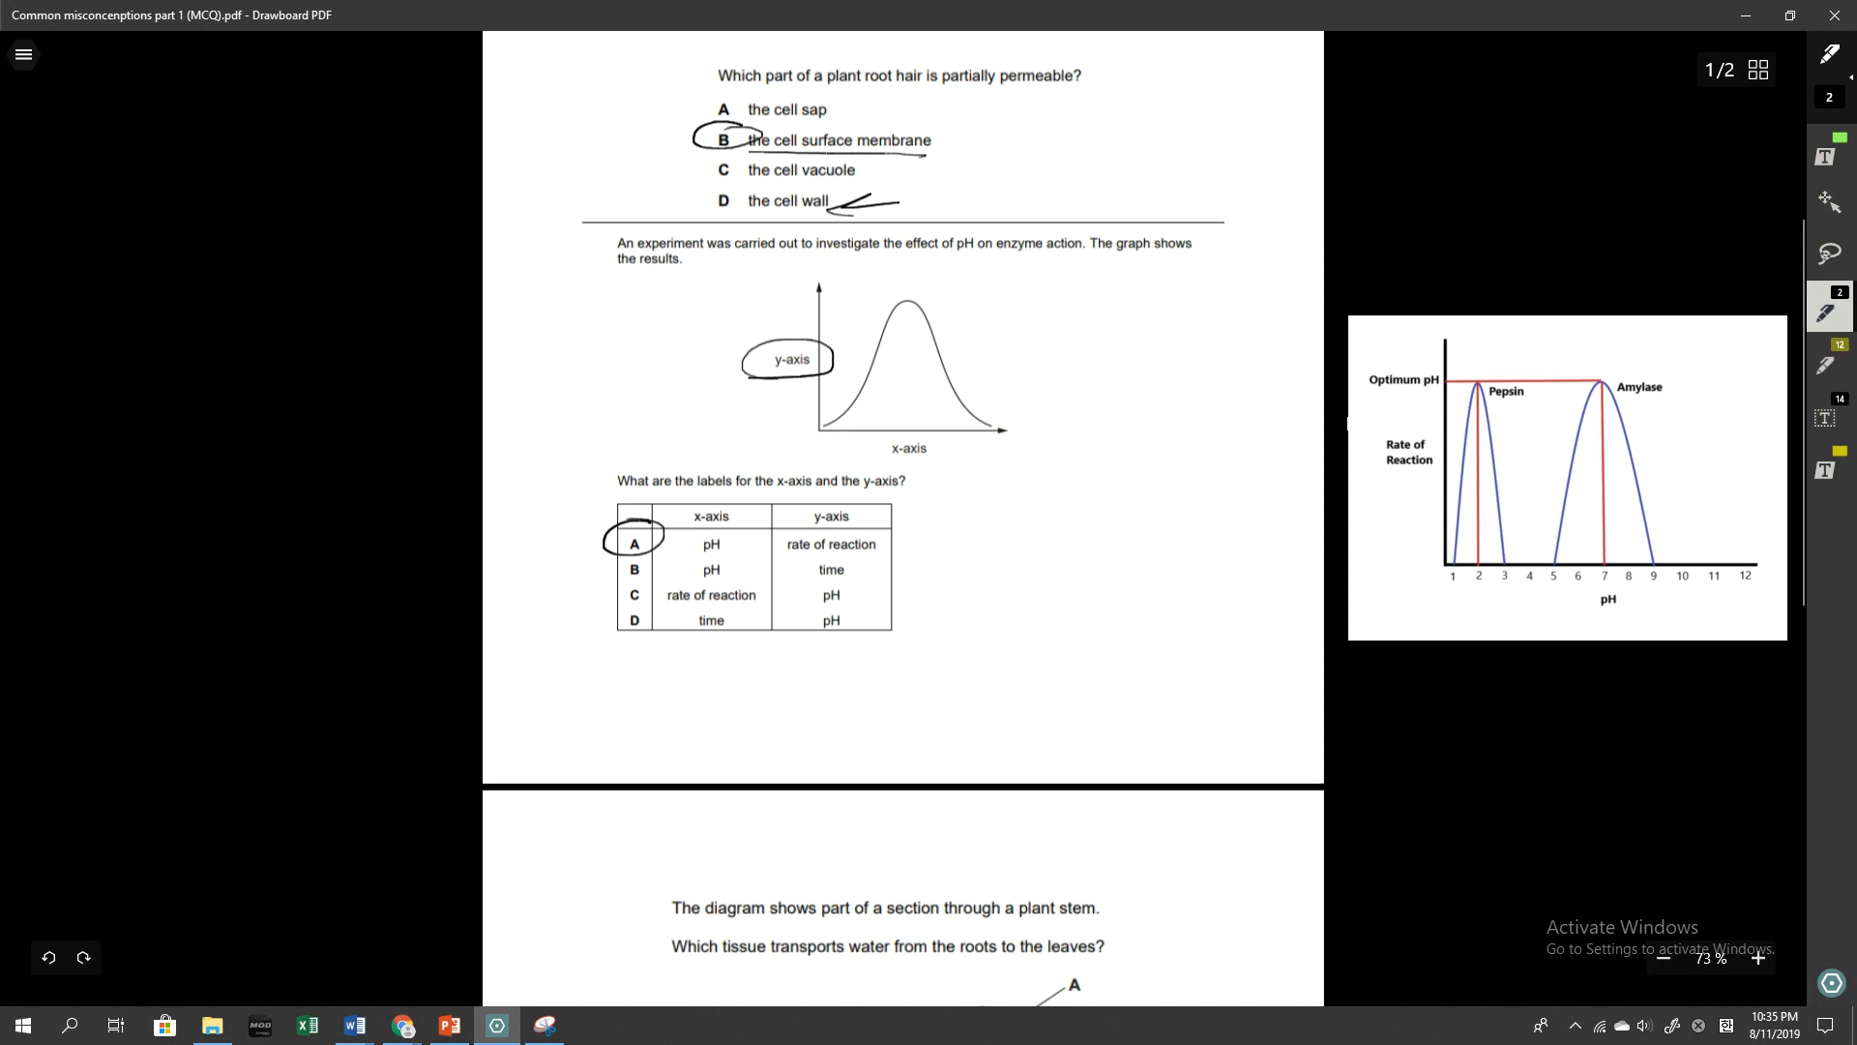
pyautogui.moveTo(876, 457); pyautogui.dragTo(948, 441)
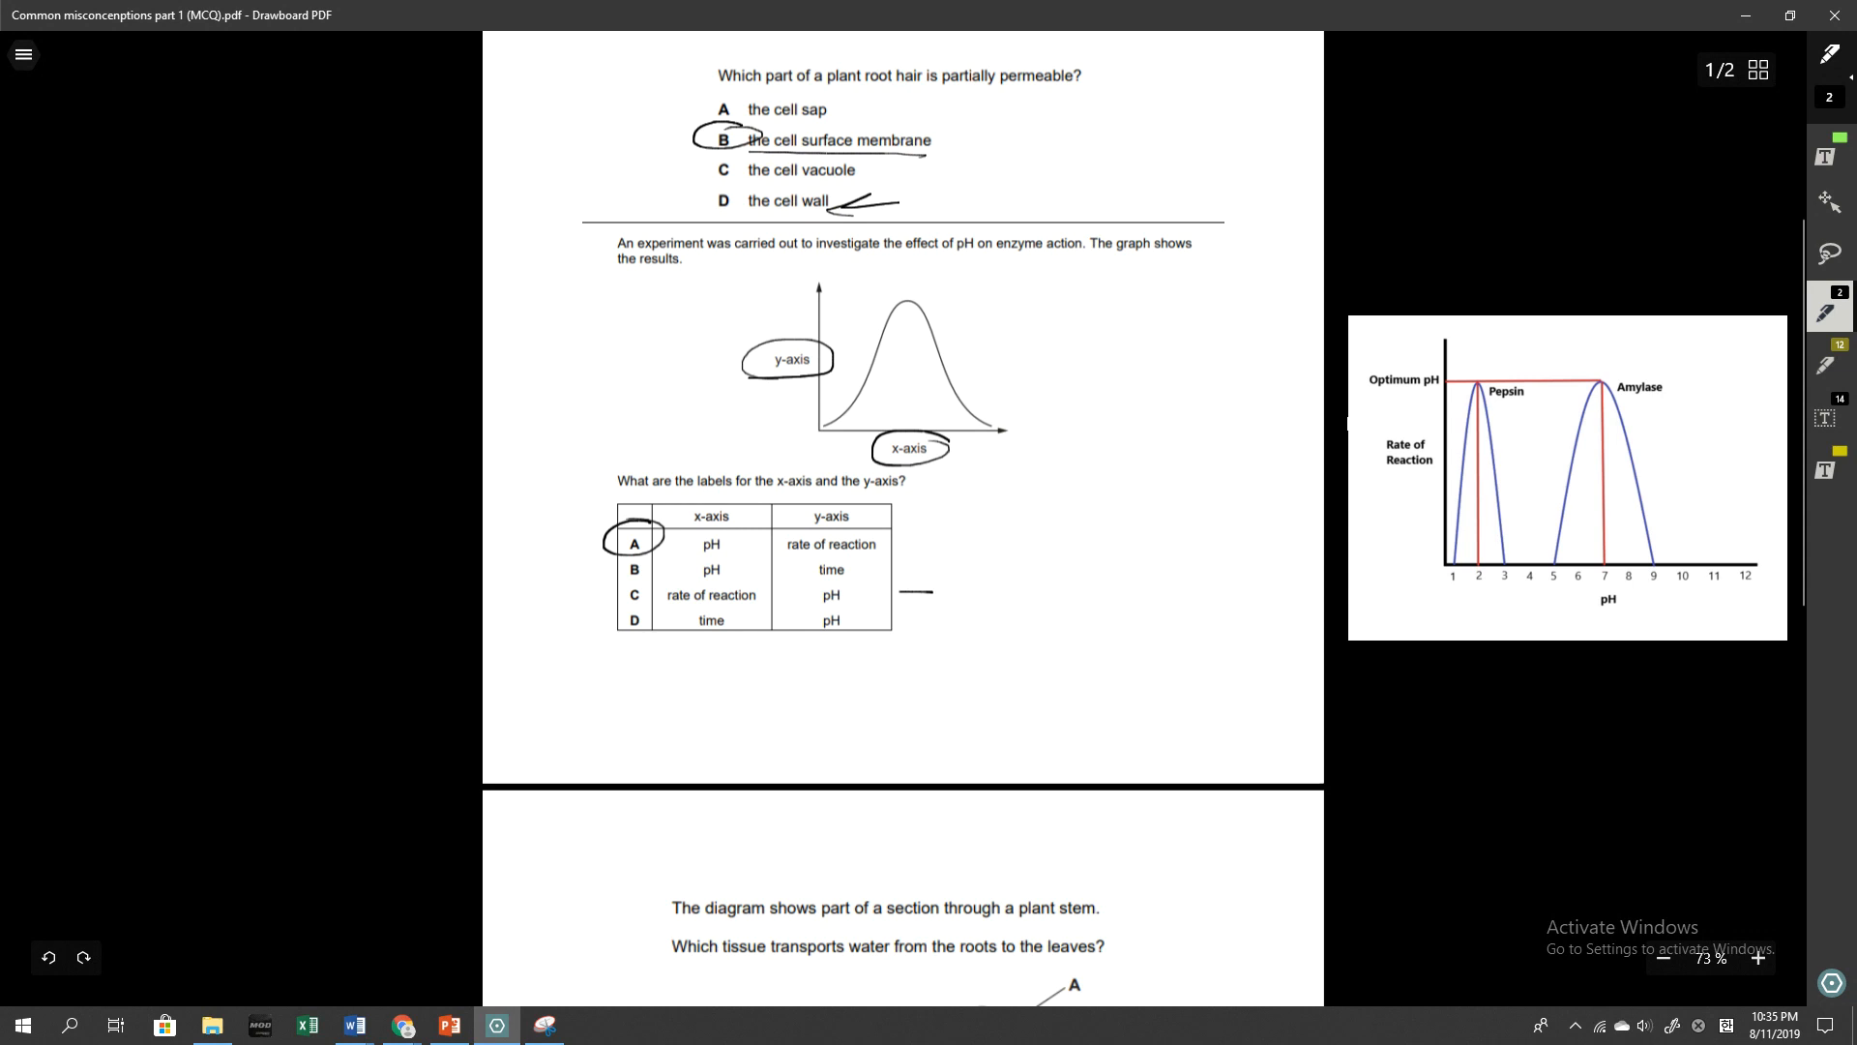
pyautogui.moveTo(930, 592); pyautogui.dragTo(853, 592)
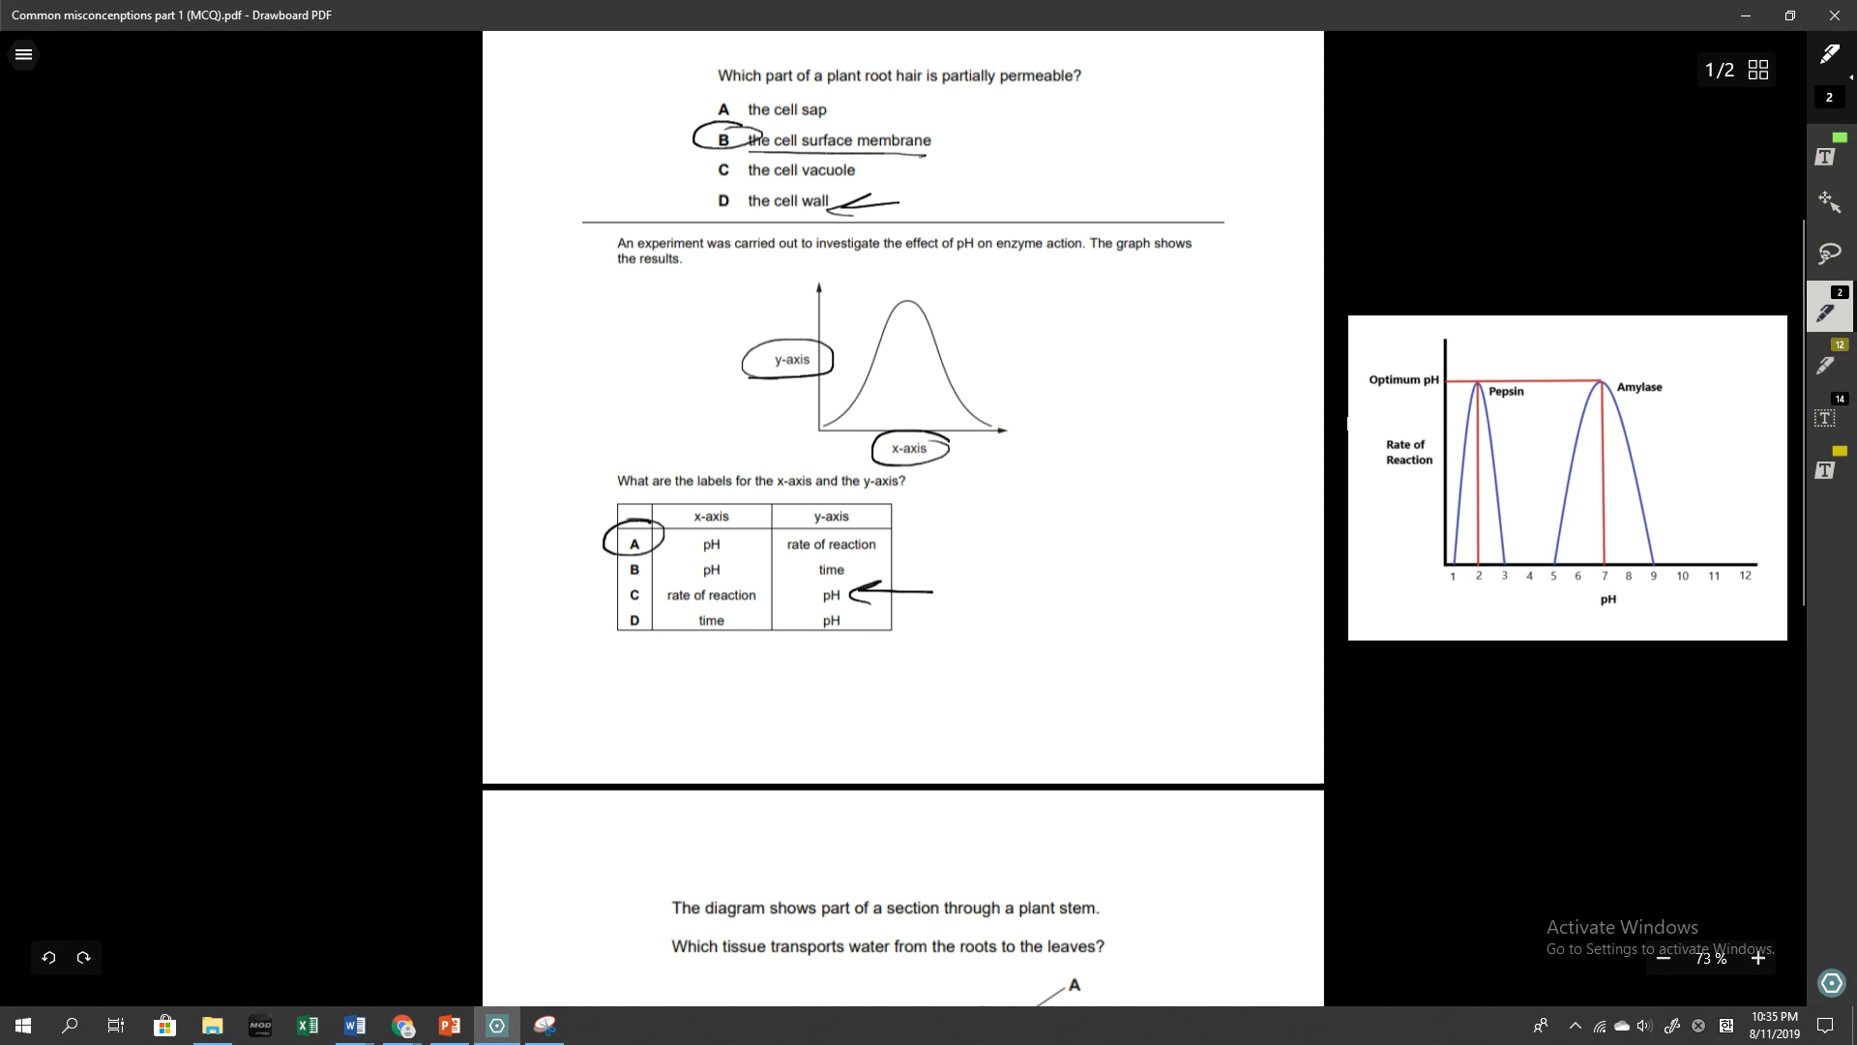
pyautogui.moveTo(902, 284); pyautogui.dragTo(900, 344)
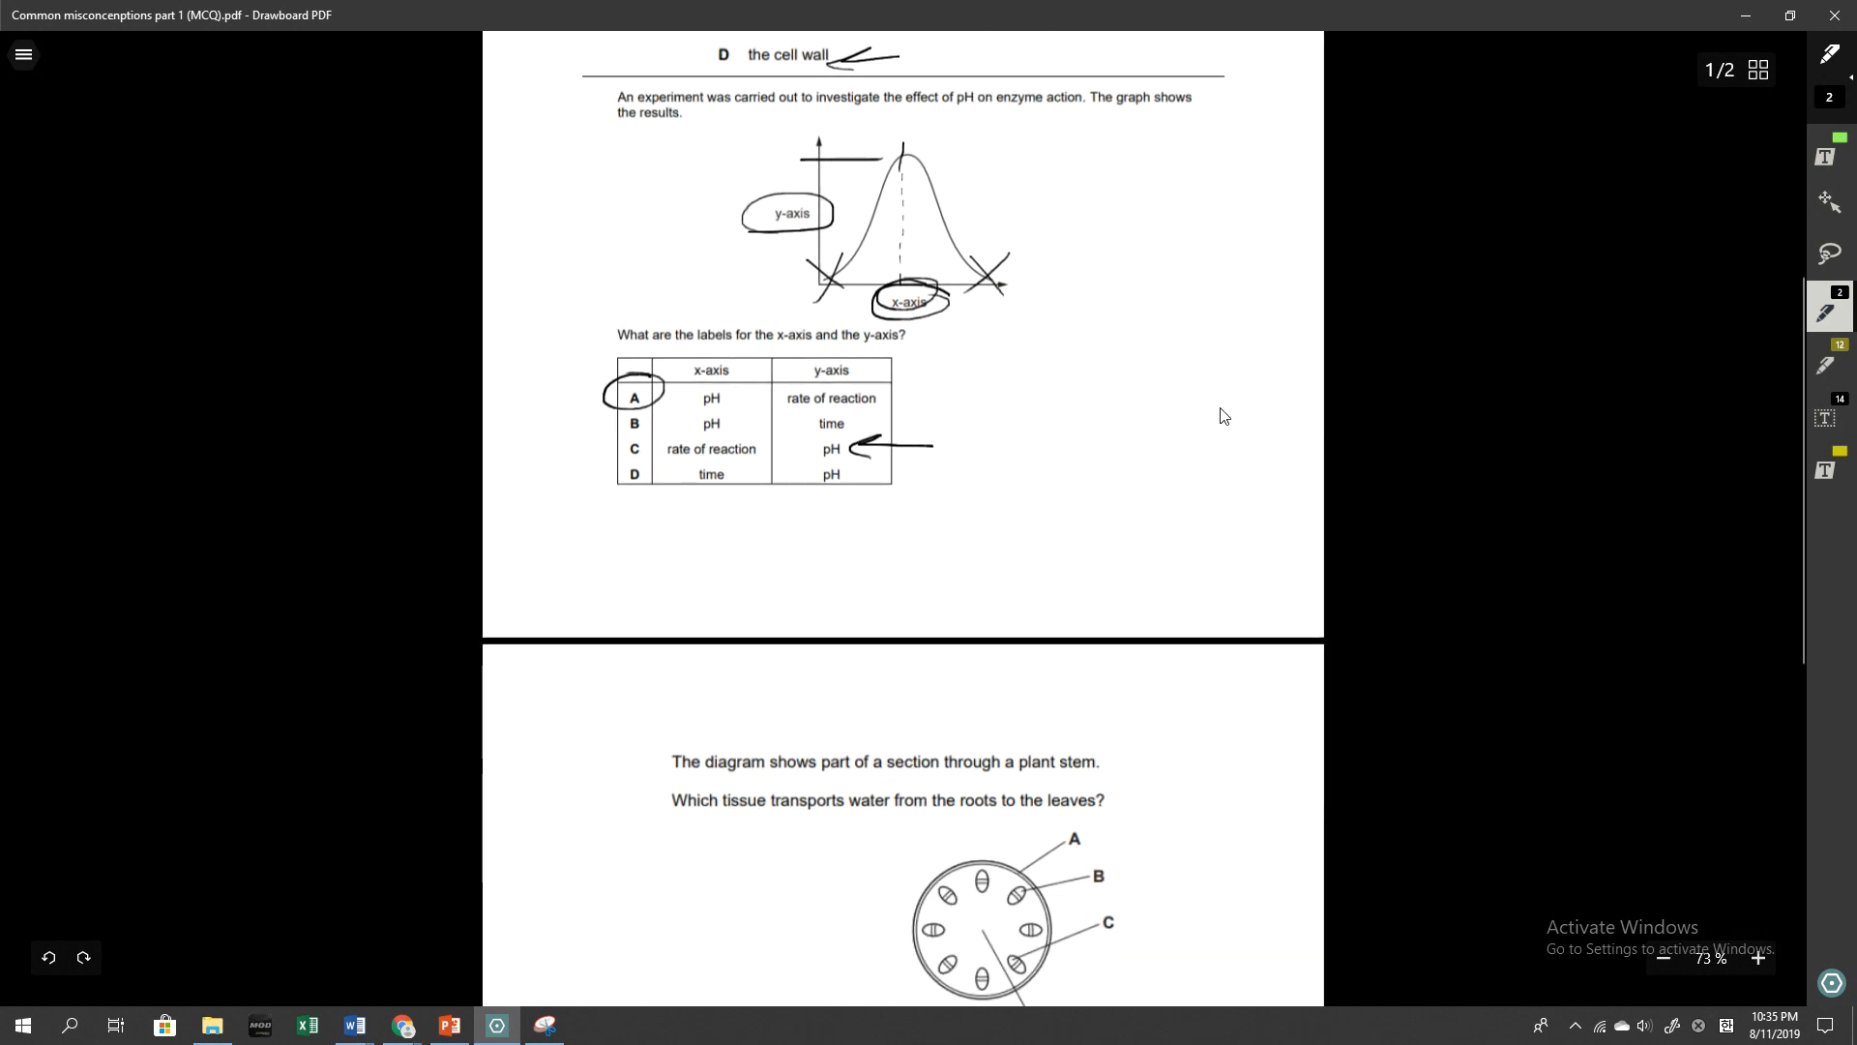
# On page 2 circle 'a plant stem', label C, and one vascular bundle in the stem diagram
pyautogui.scroll(-3)
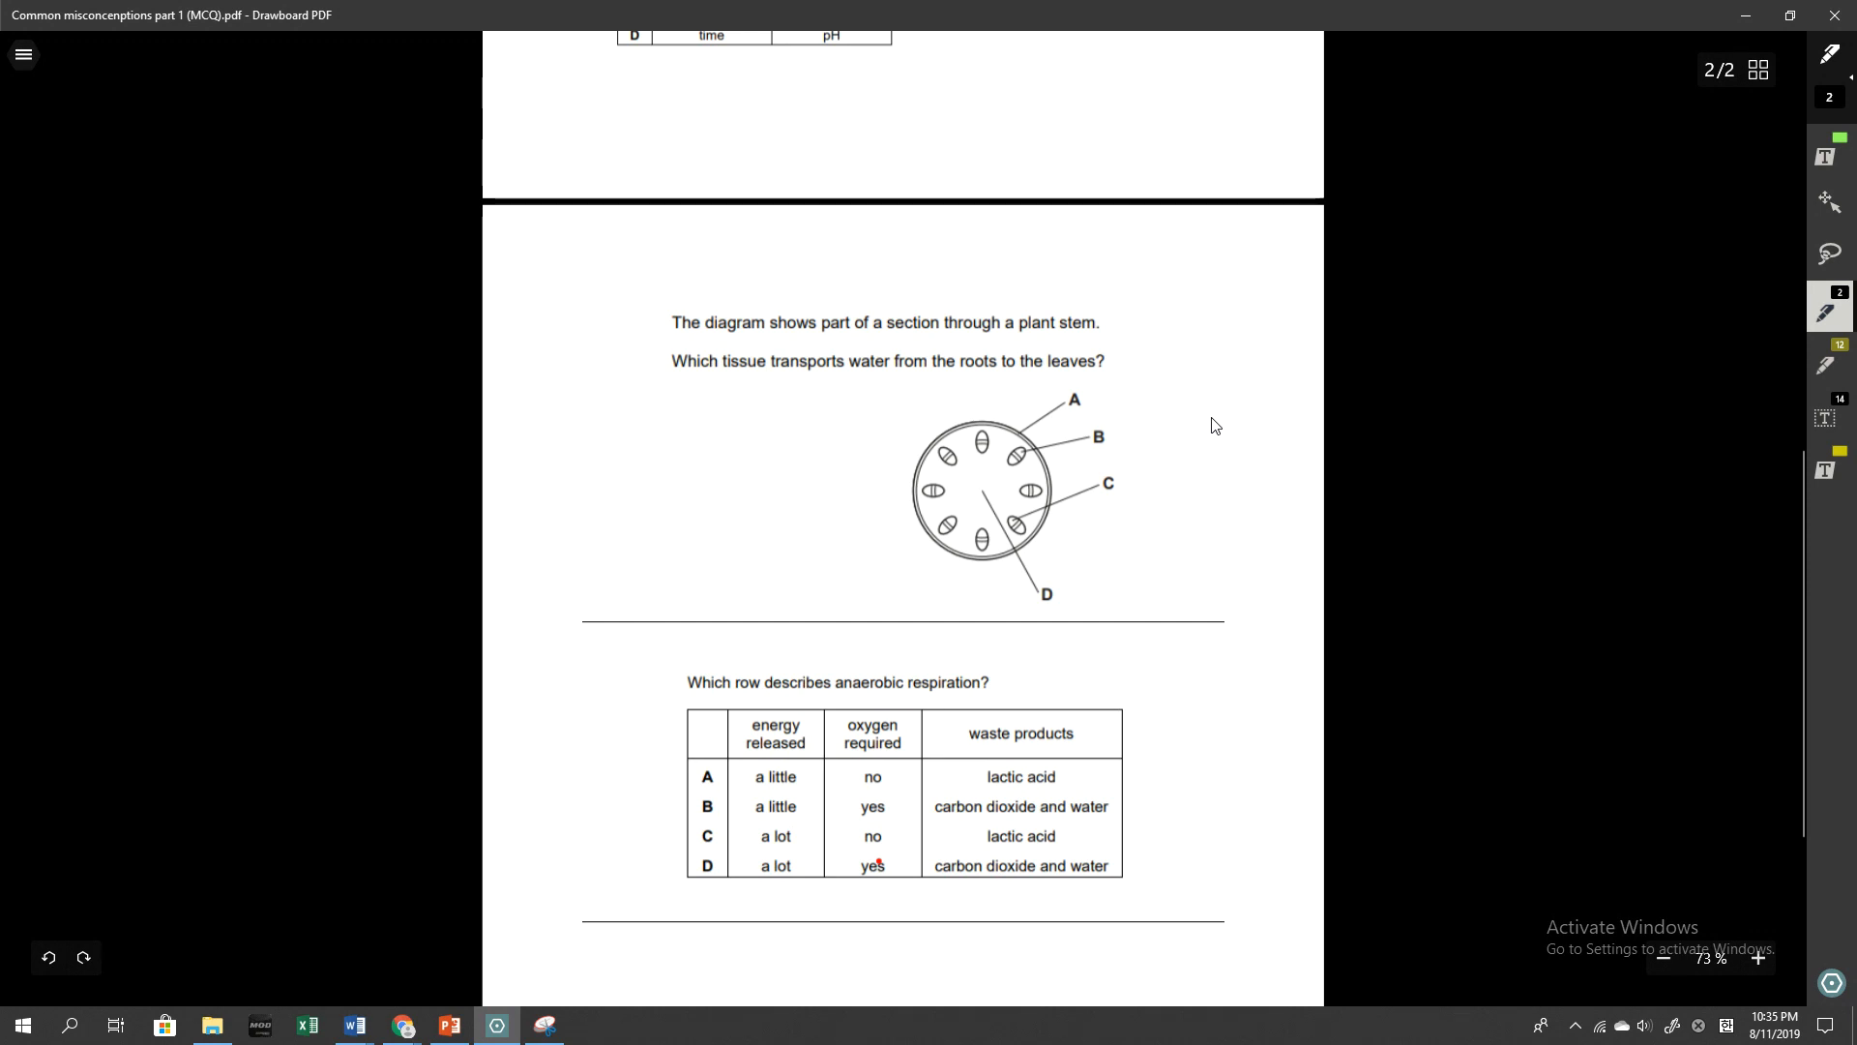
pyautogui.moveTo(989, 323); pyautogui.dragTo(1126, 323)
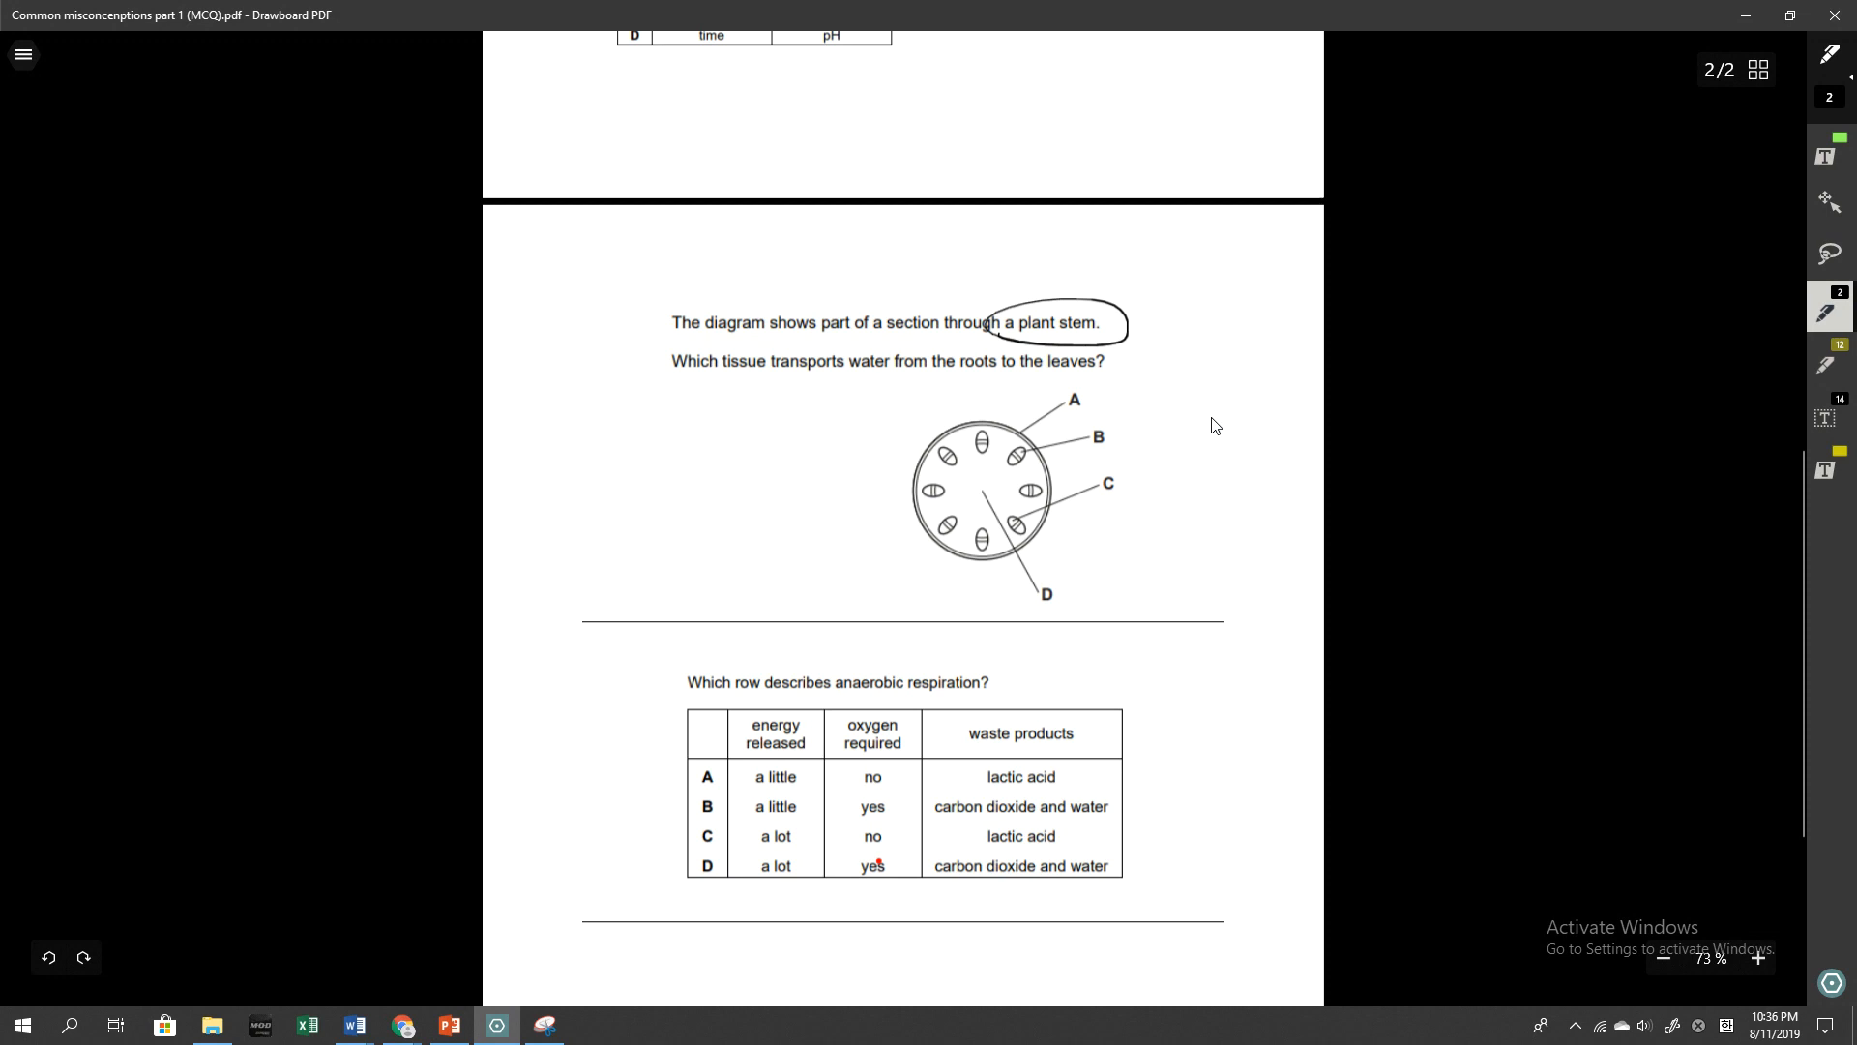
pyautogui.moveTo(1078, 491); pyautogui.dragTo(1121, 480)
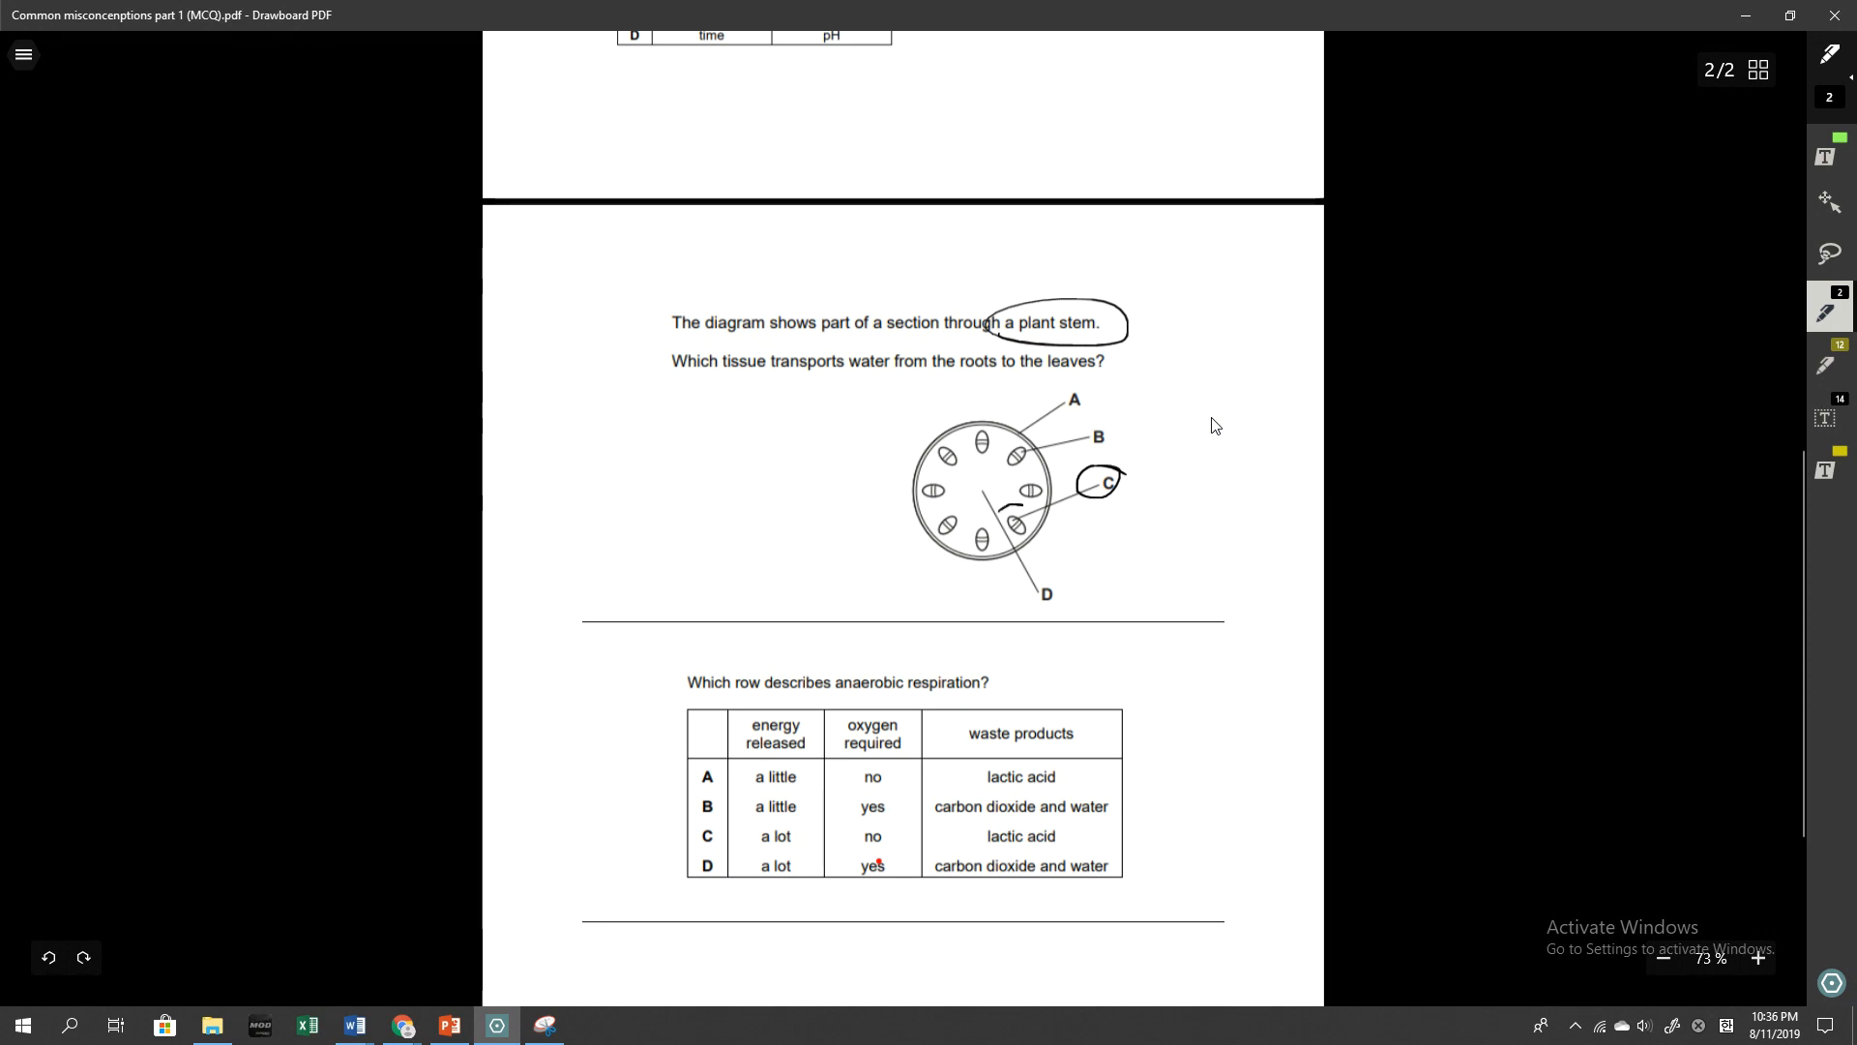
pyautogui.moveTo(1004, 520); pyautogui.dragTo(1026, 515)
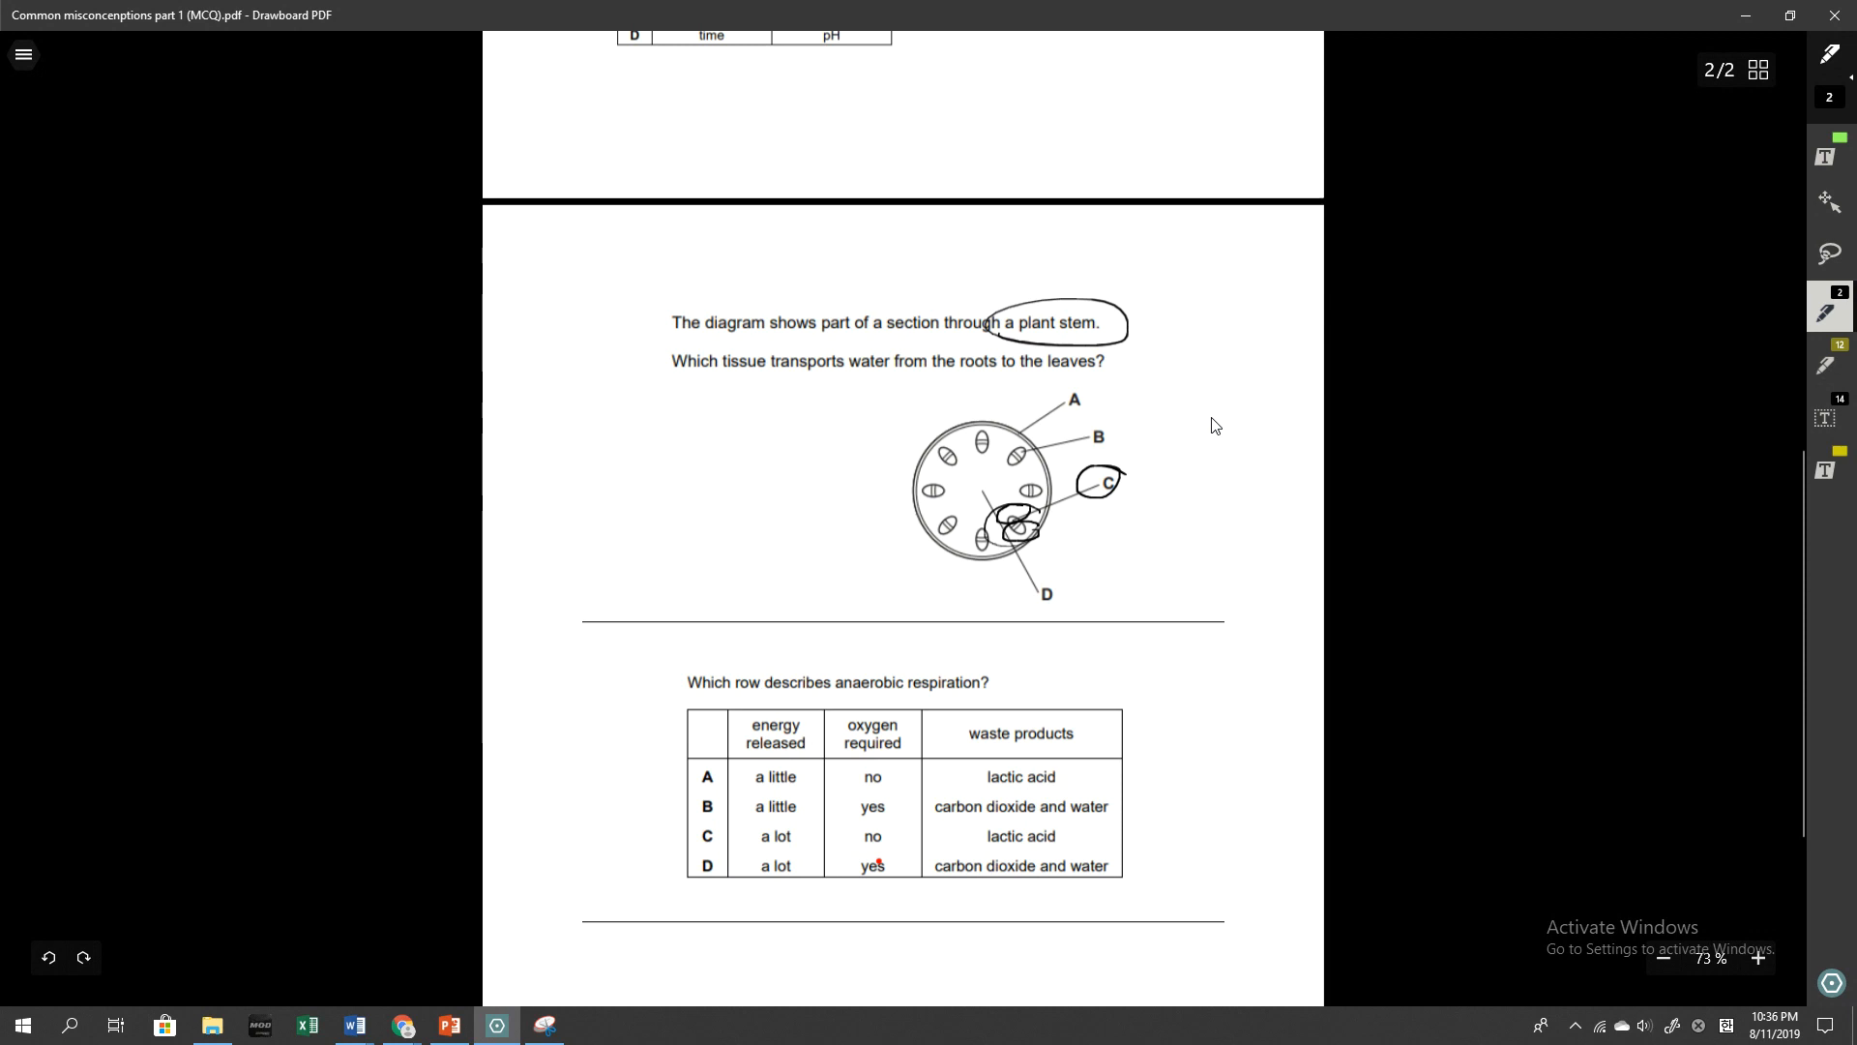
# Circle option A, underline 'anaerobic respiration', and draw an arrow at row C
pyautogui.scroll(-3)
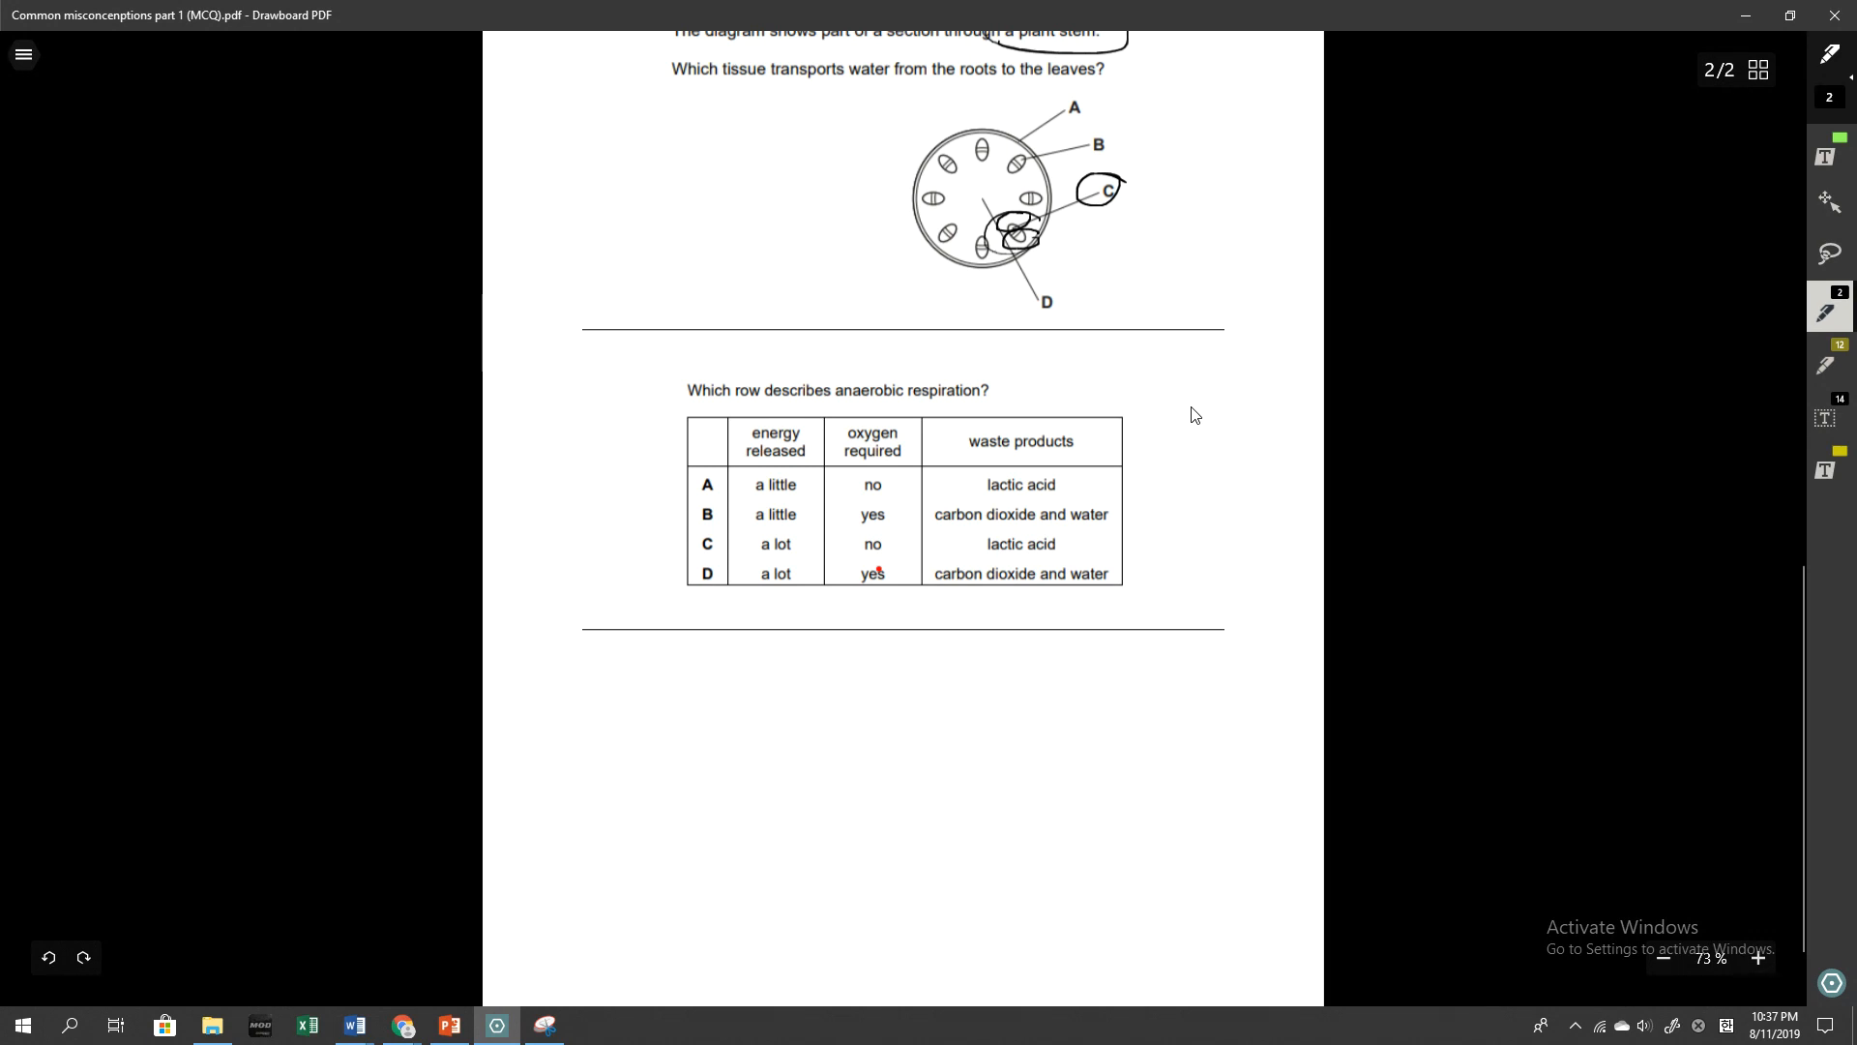
pyautogui.moveTo(681, 479); pyautogui.dragTo(735, 488)
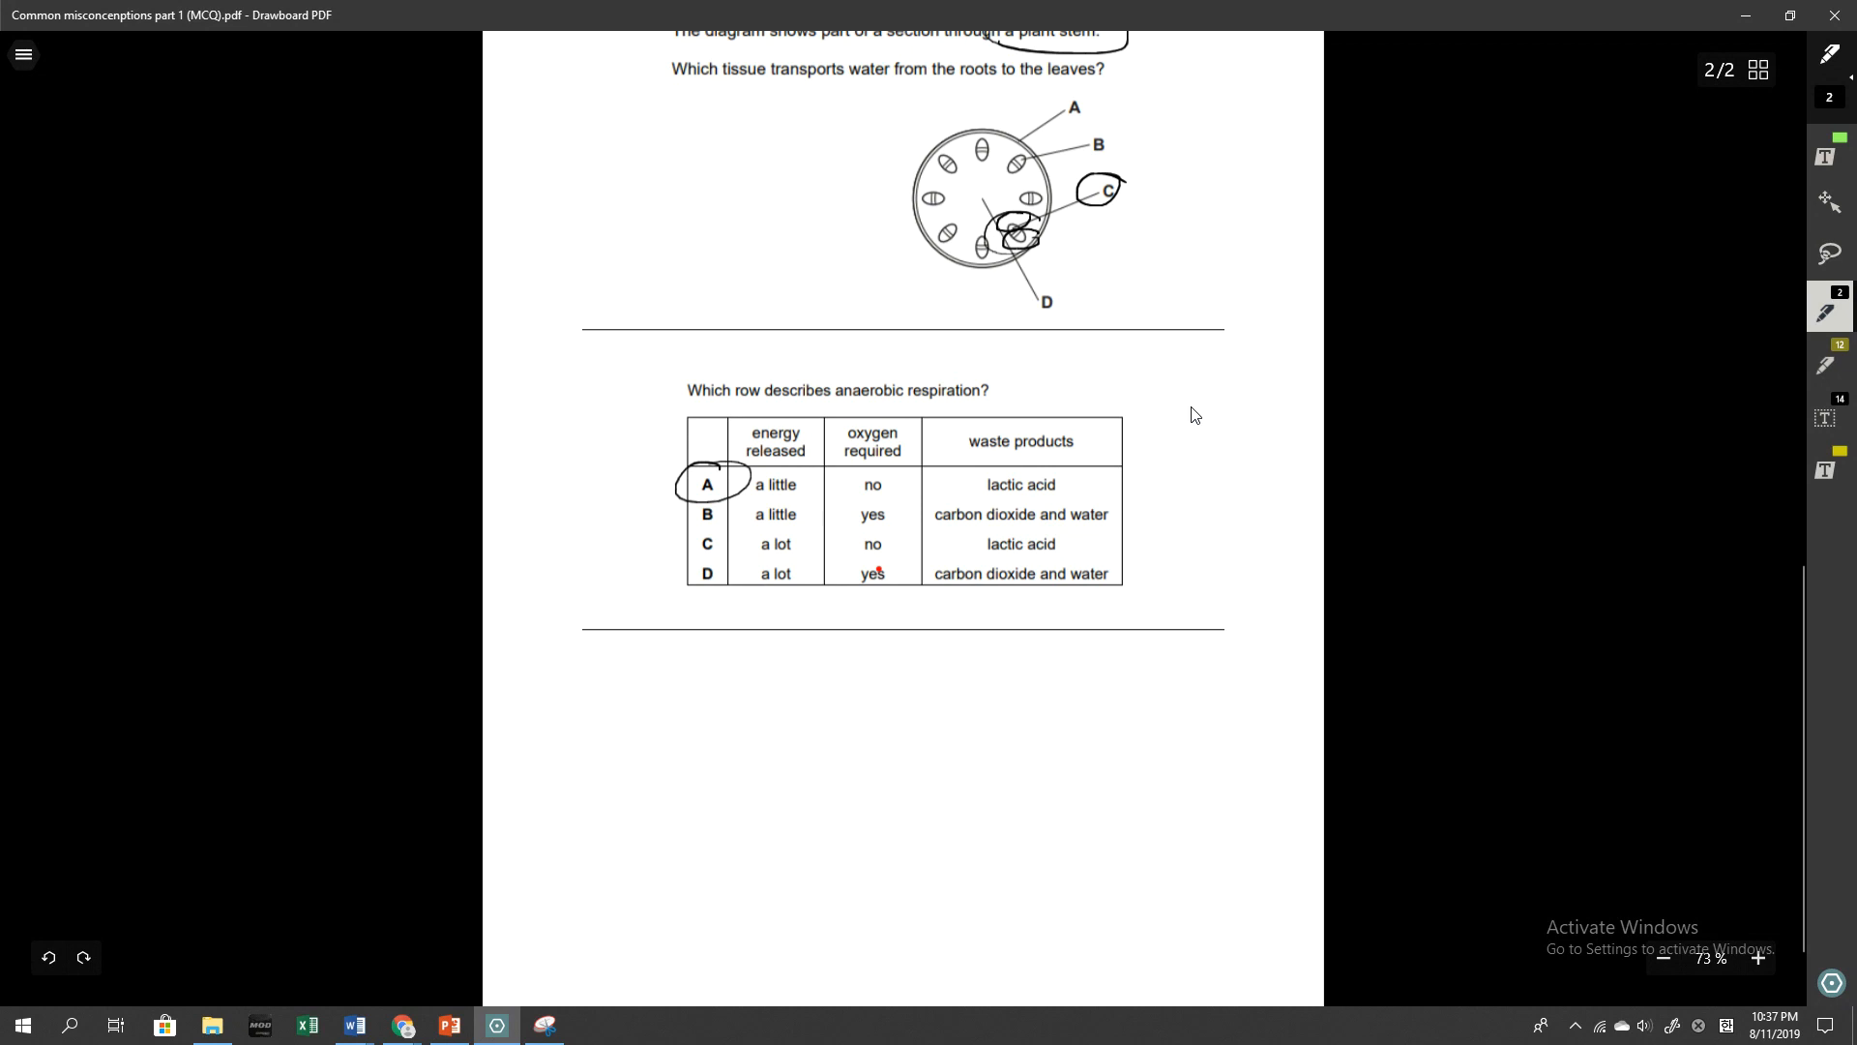
pyautogui.moveTo(832, 404); pyautogui.dragTo(979, 404)
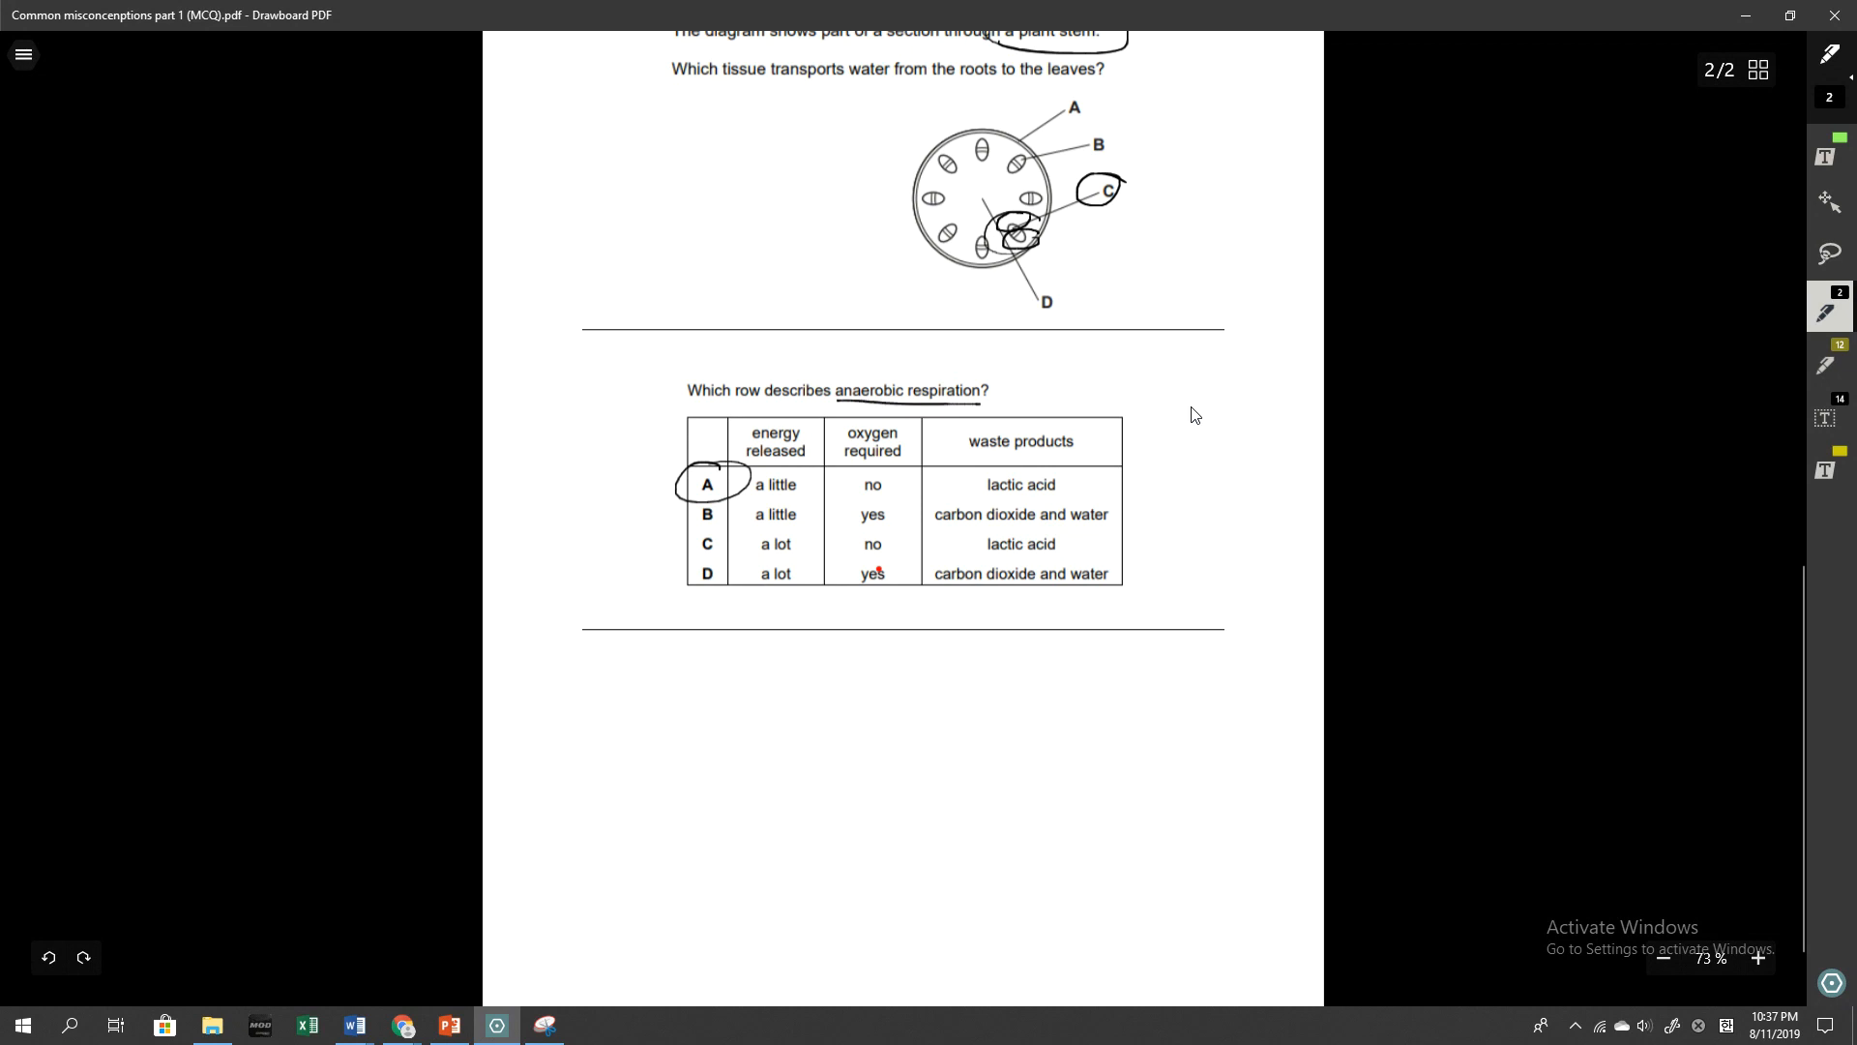
pyautogui.moveTo(602, 558); pyautogui.dragTo(677, 548)
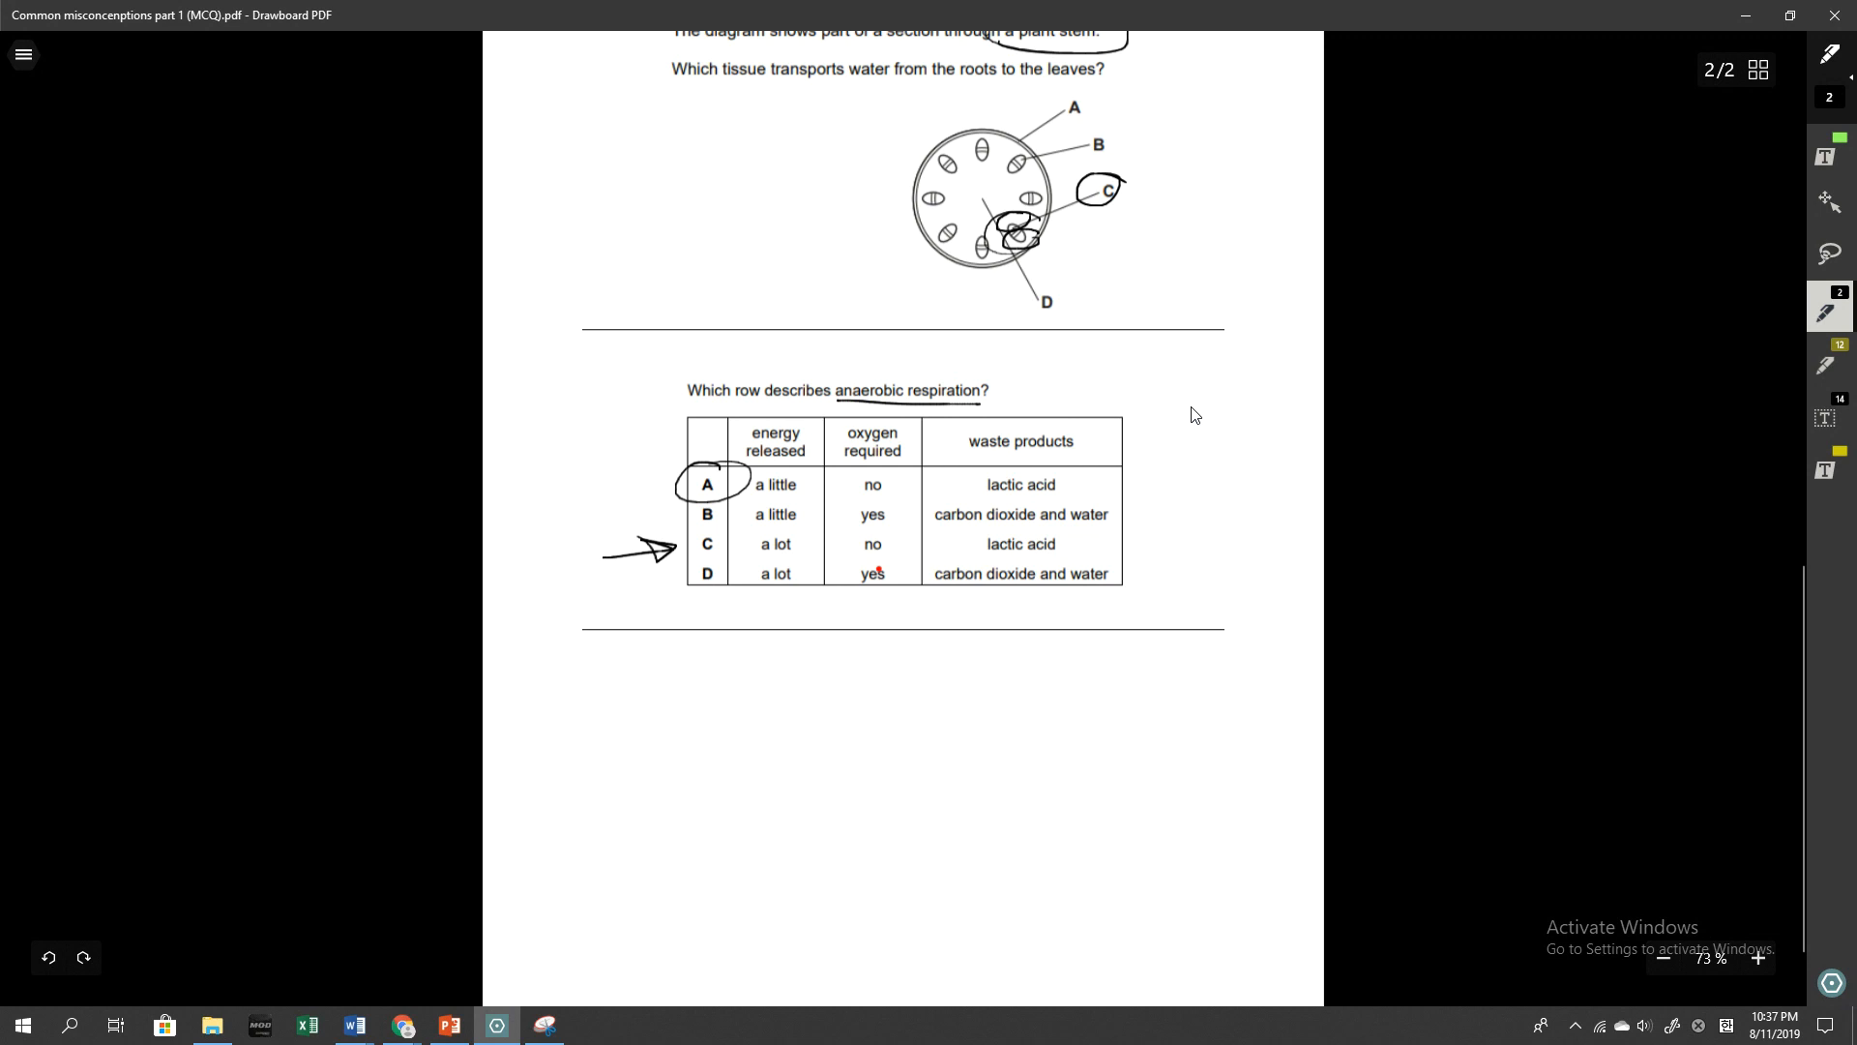
# Write the note 'ATP = Energy' and underline 'lactic acid' in row A
pyautogui.write('ATP = Energy')
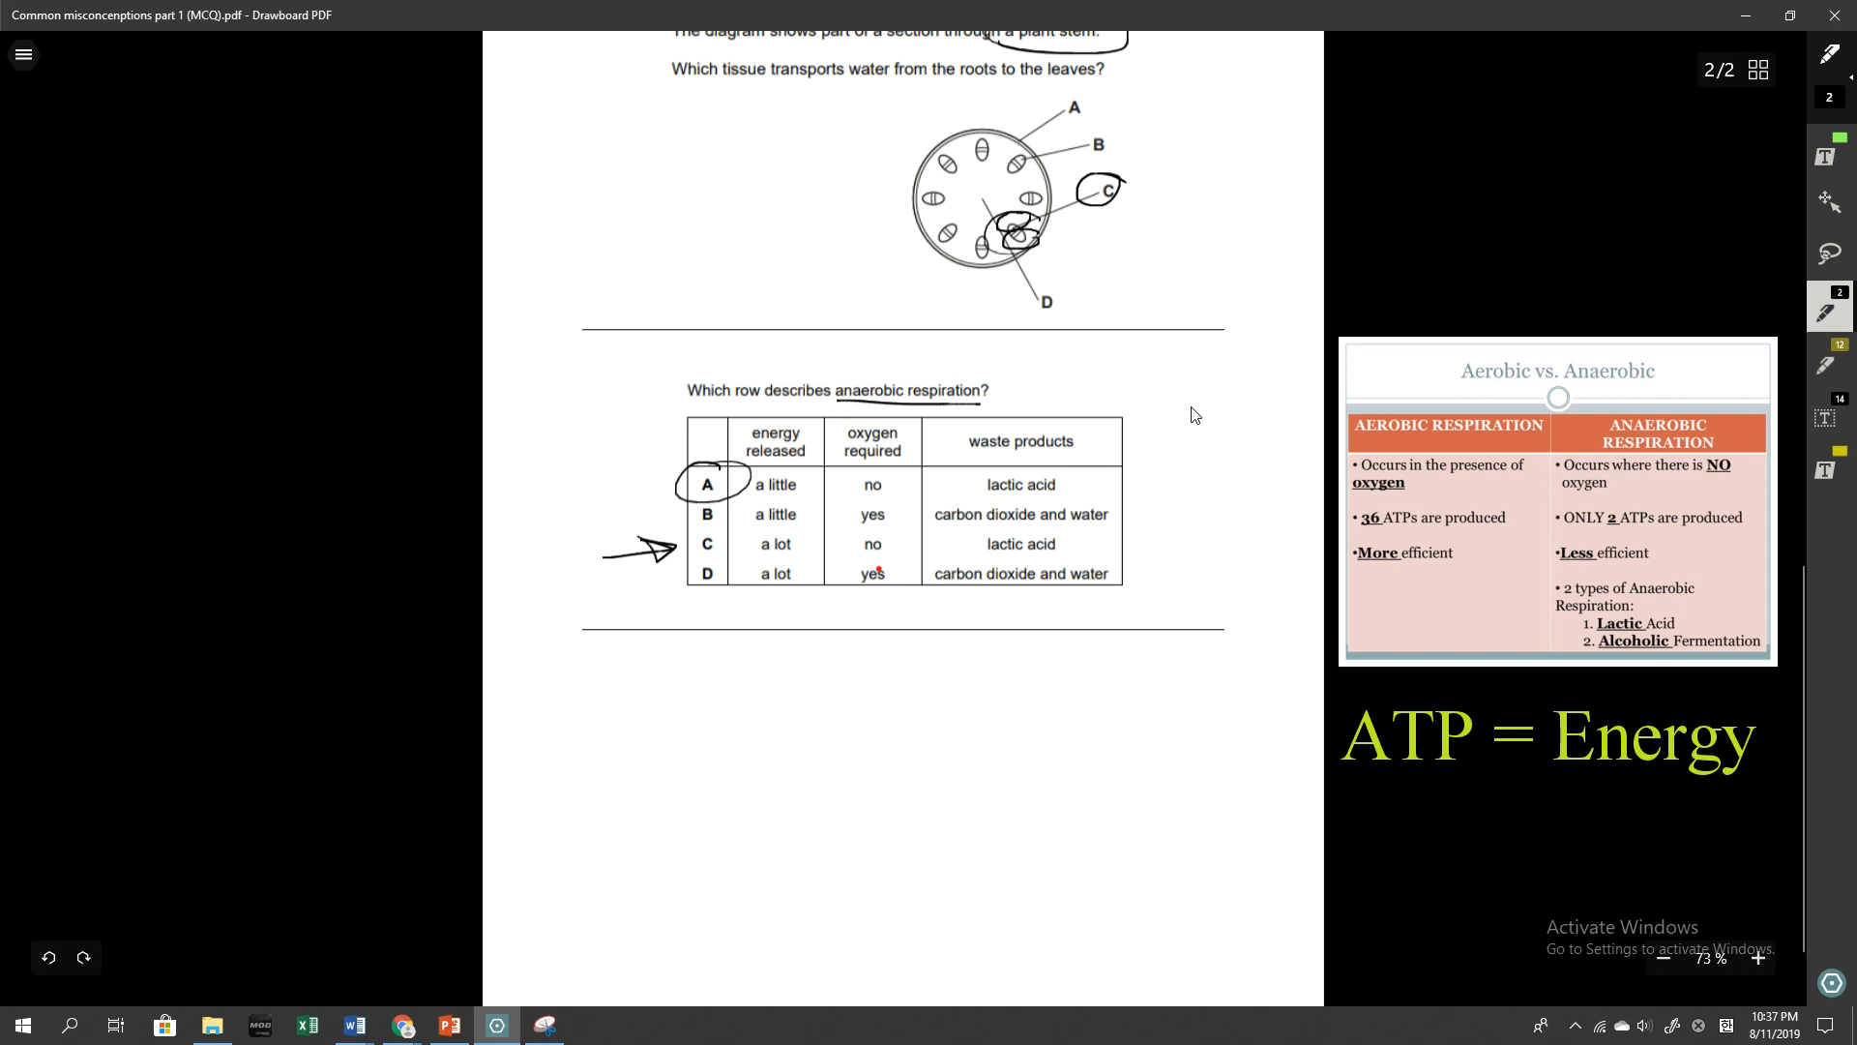
pyautogui.moveTo(987, 497); pyautogui.dragTo(1053, 495)
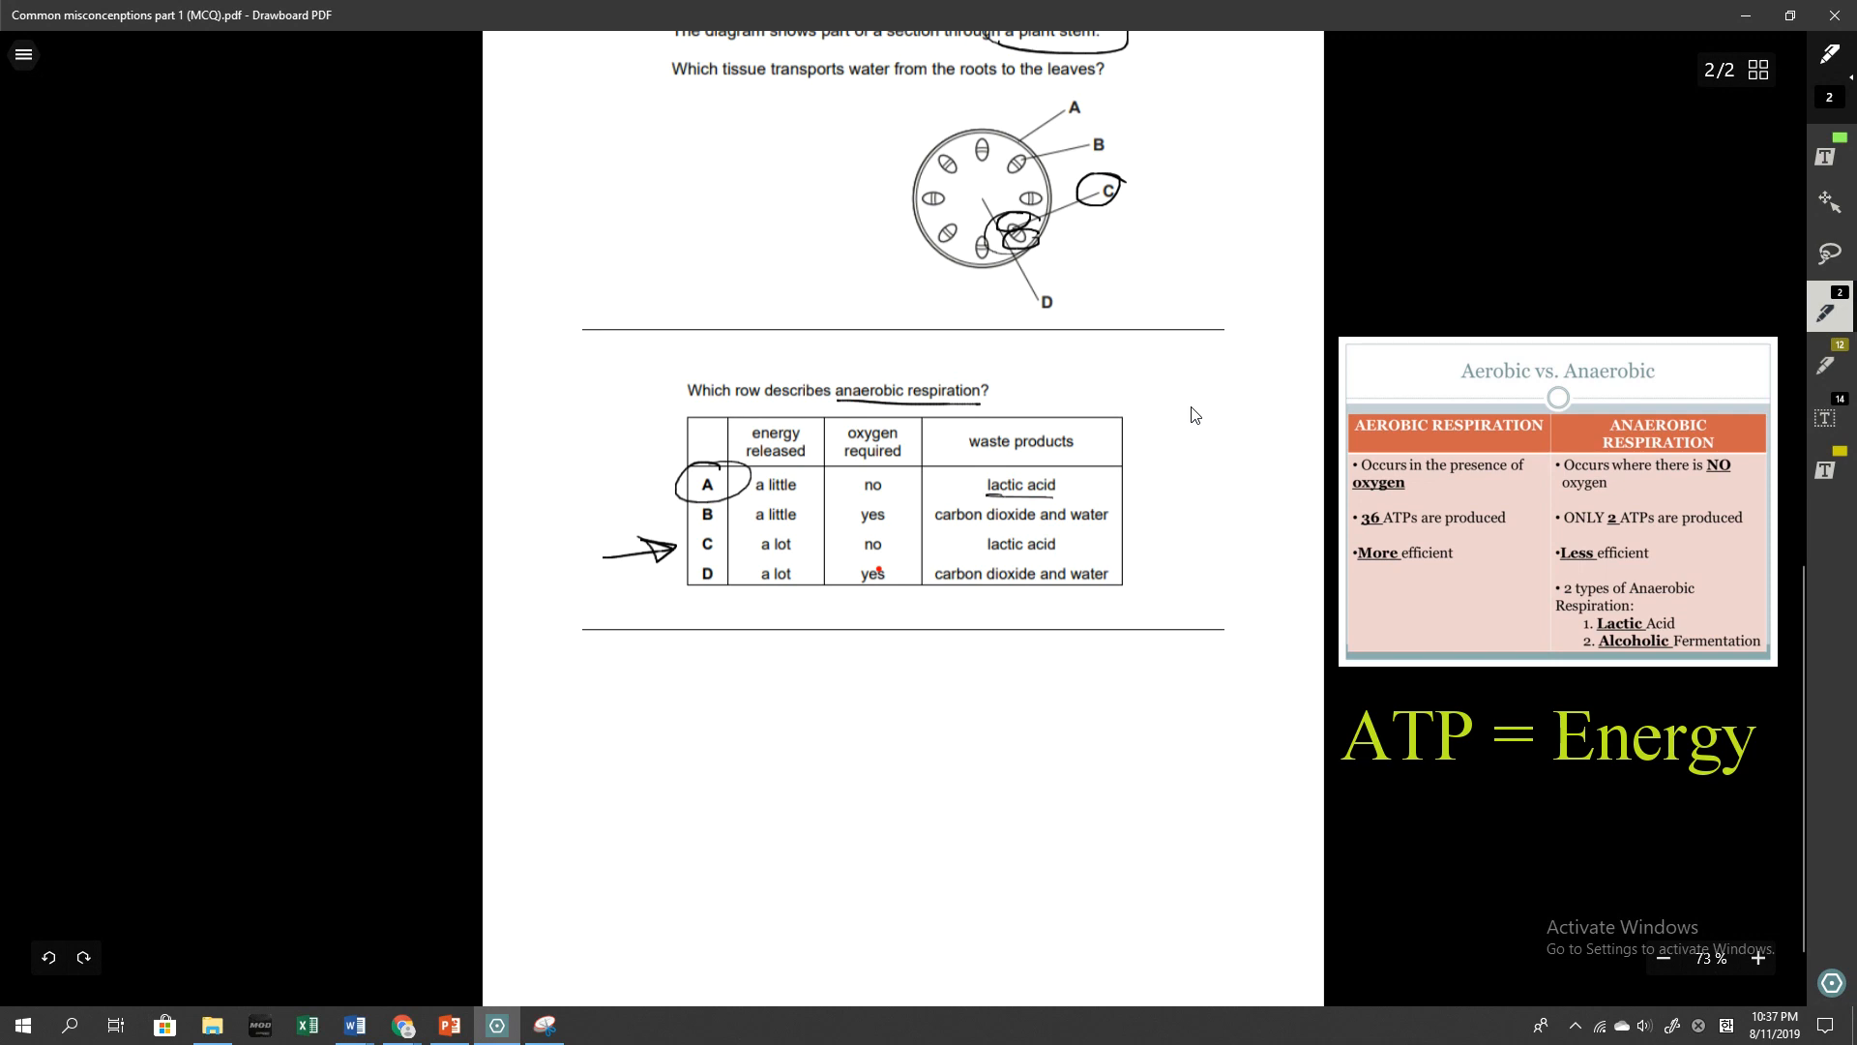